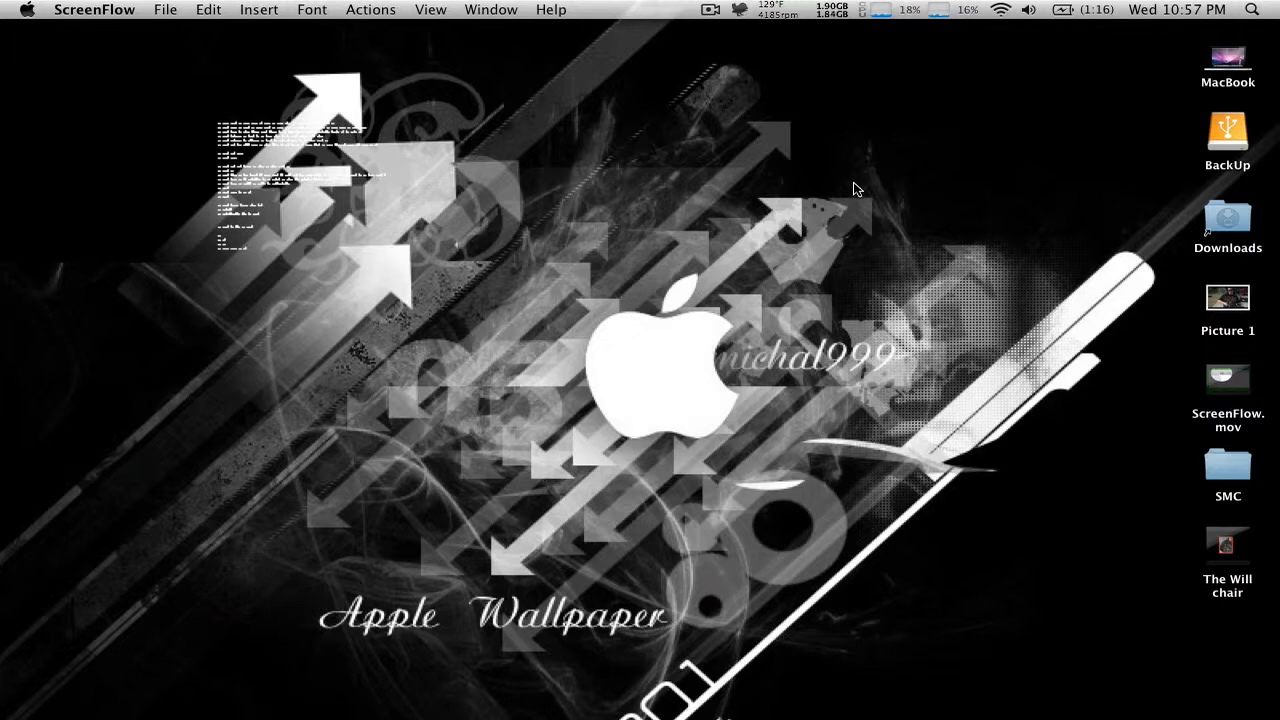
mouse_move(1052, 104)
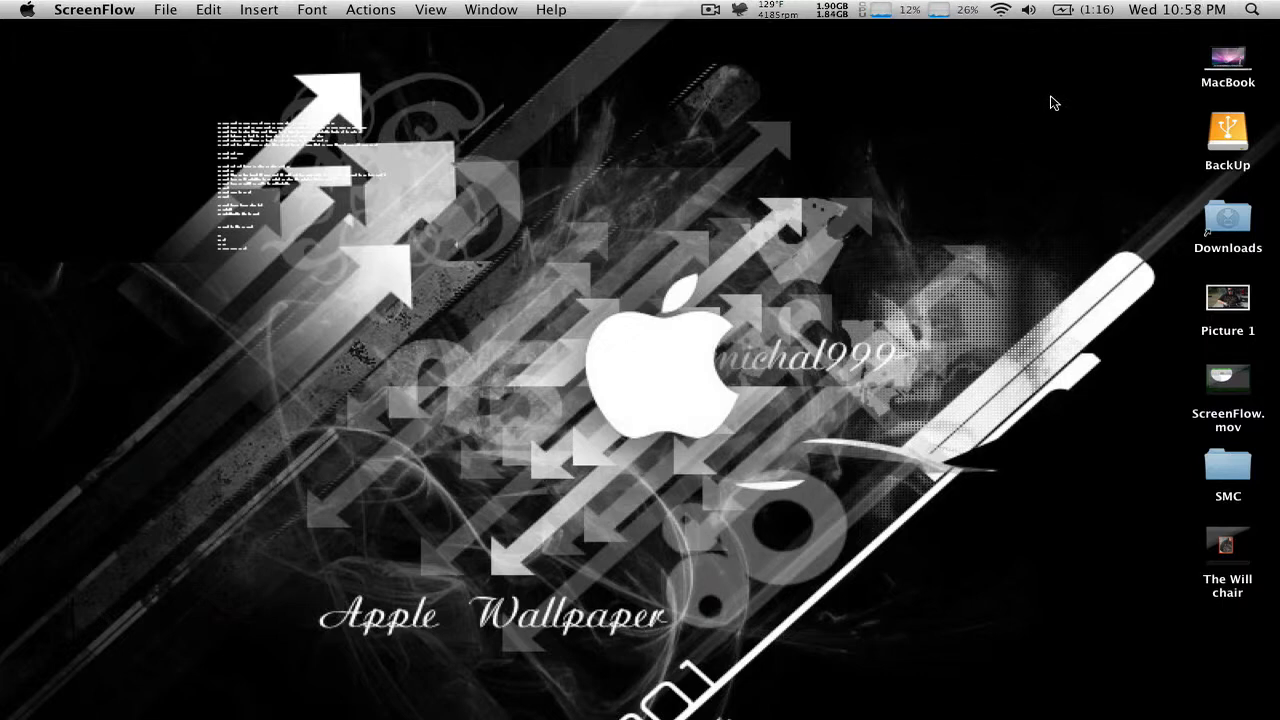
Search Spotlight for 'will' and scroll through the results
click(1252, 10)
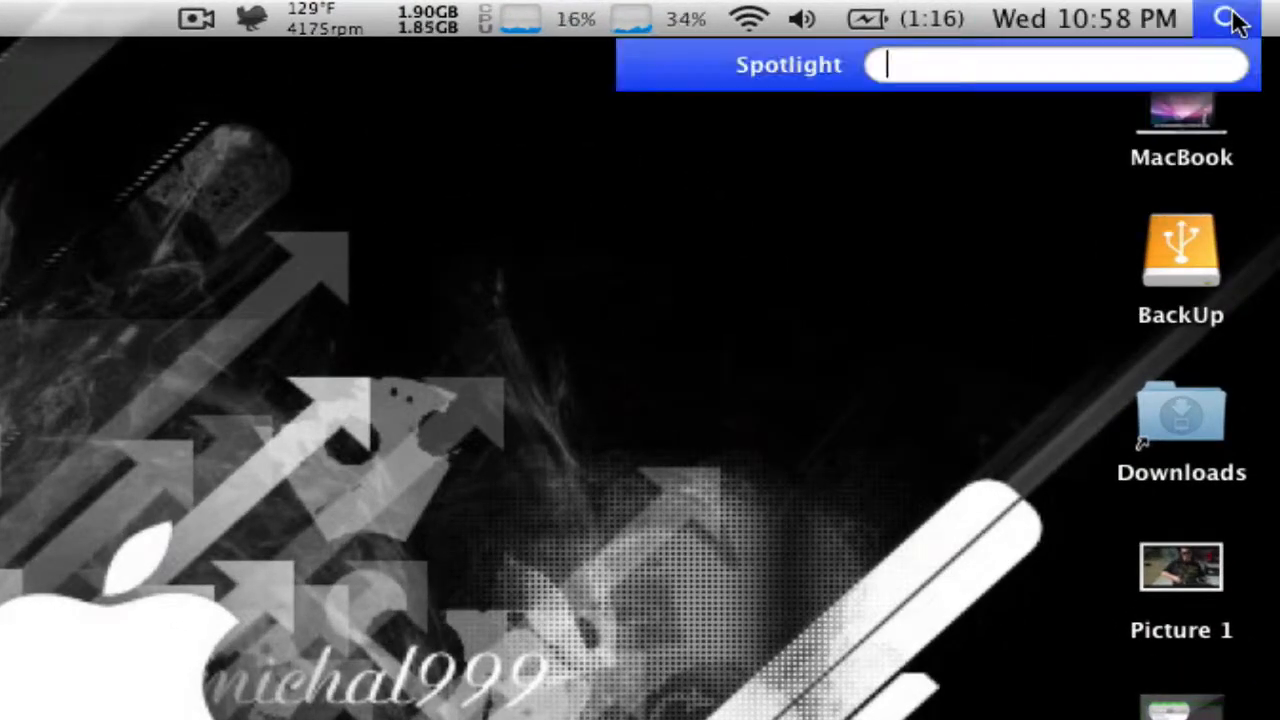
text(w)
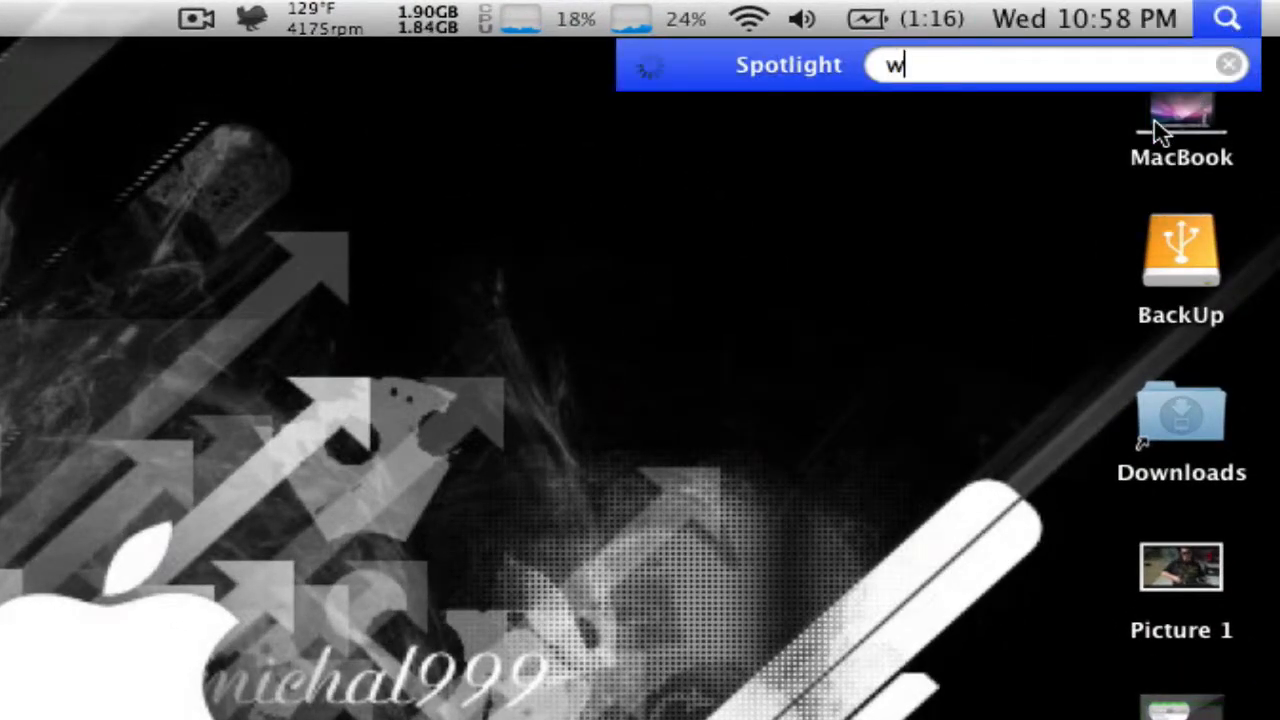
text(ill)
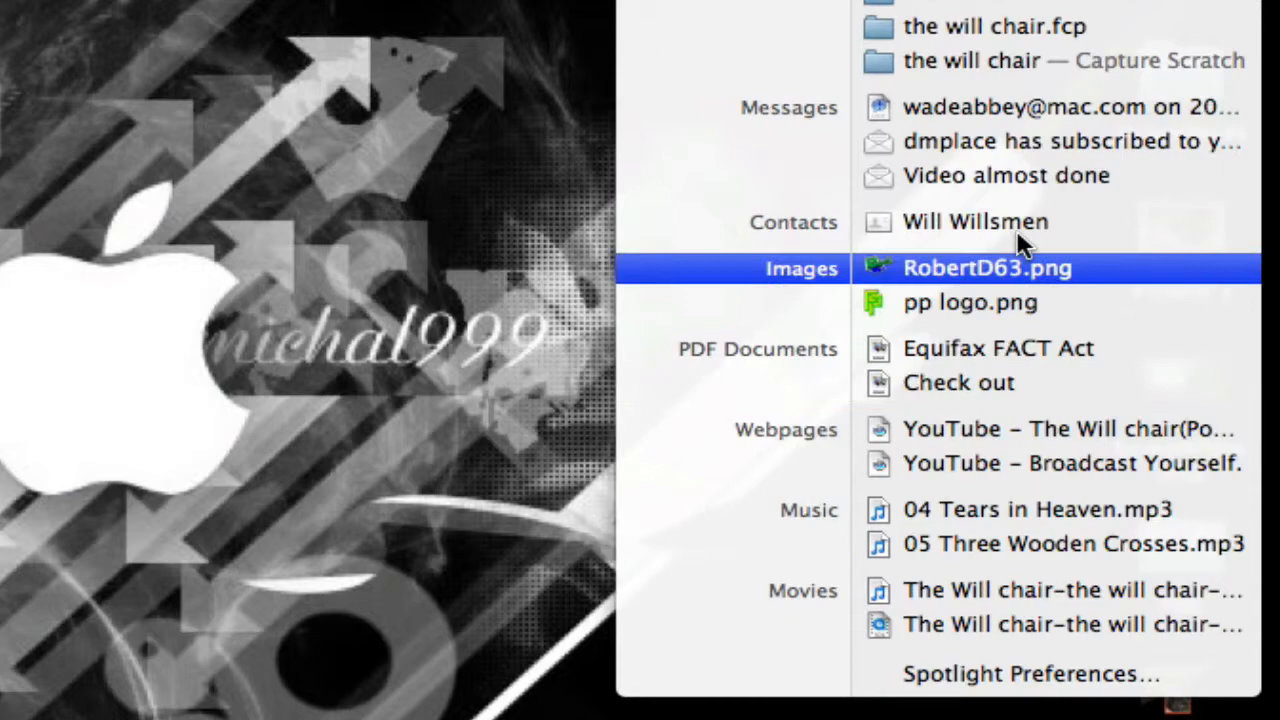
scroll(up, 3)
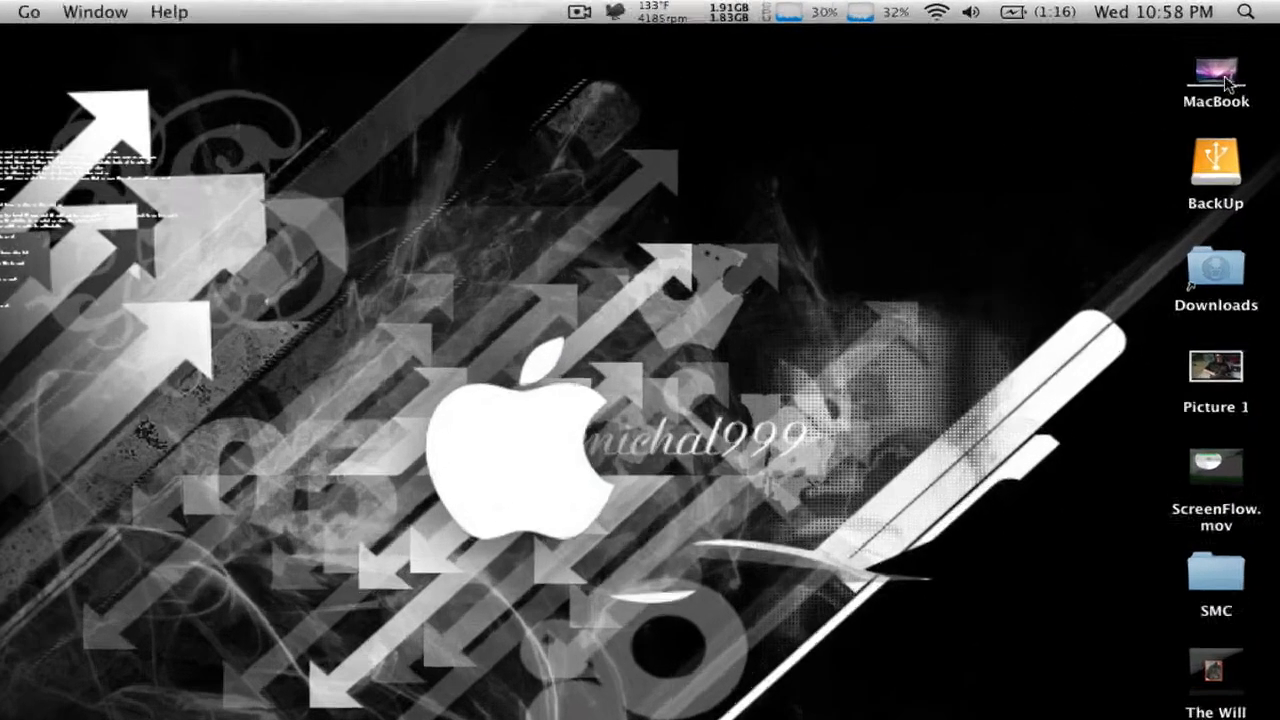
Open the MacBook drive from the desktop in a Finder window
double_click(1216, 78)
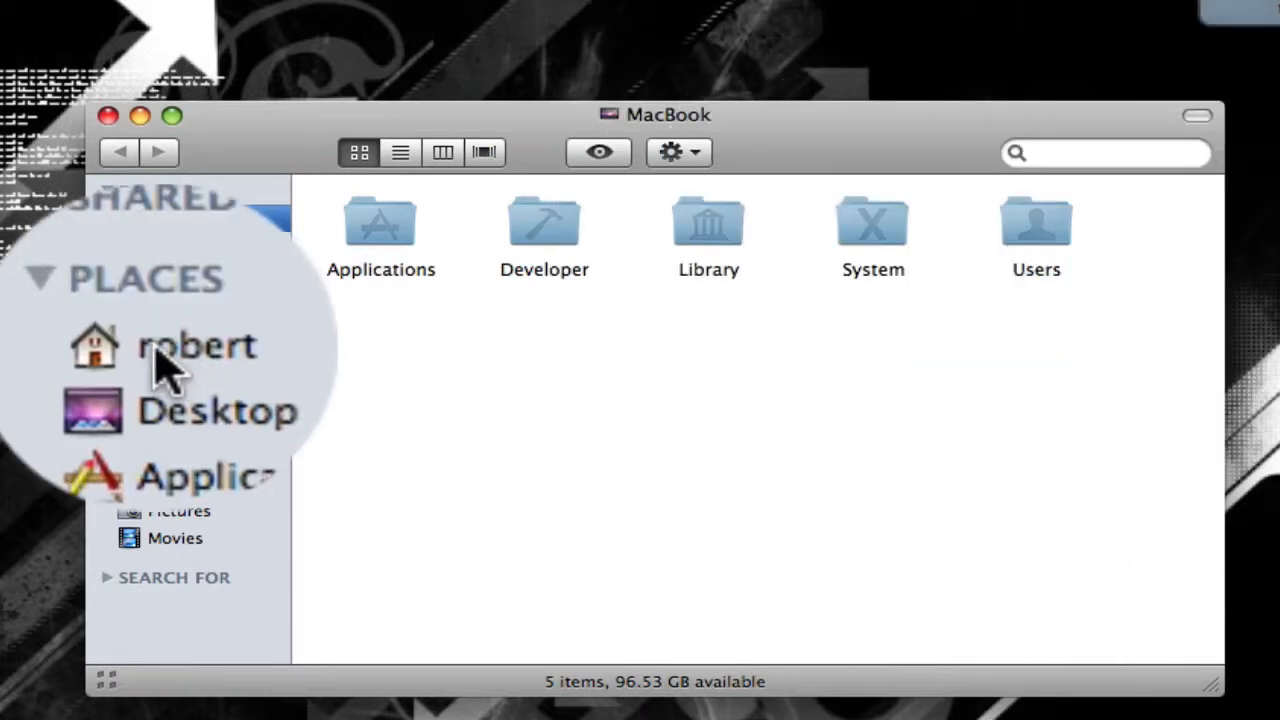
Browse the robert home folder's Documents, Downloads and Library folders
click(196, 344)
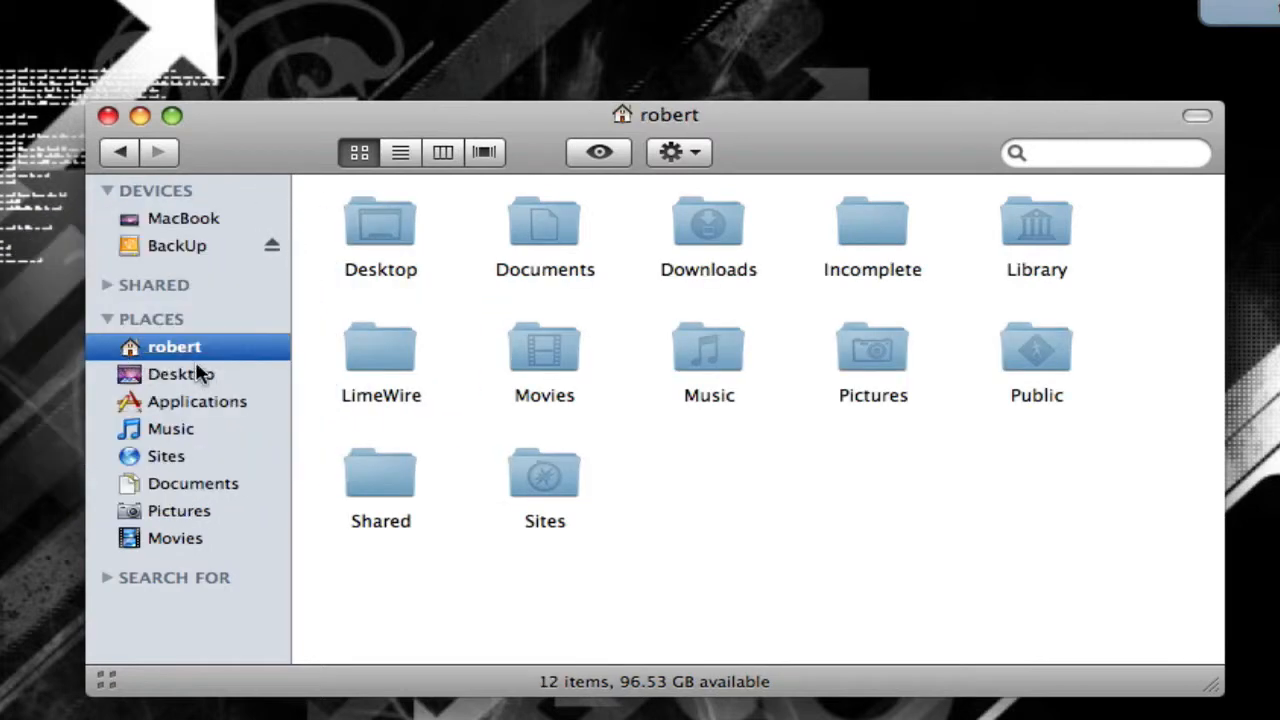
mouse_move(612, 236)
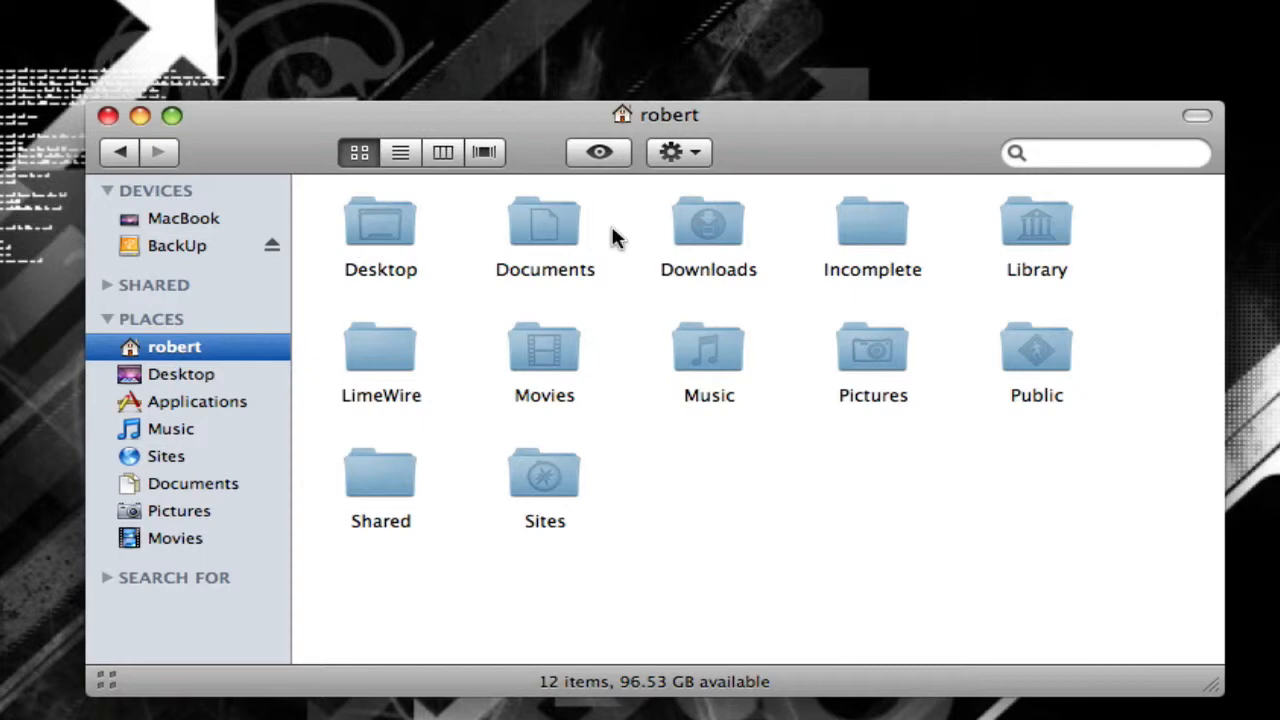
mouse_move(376, 228)
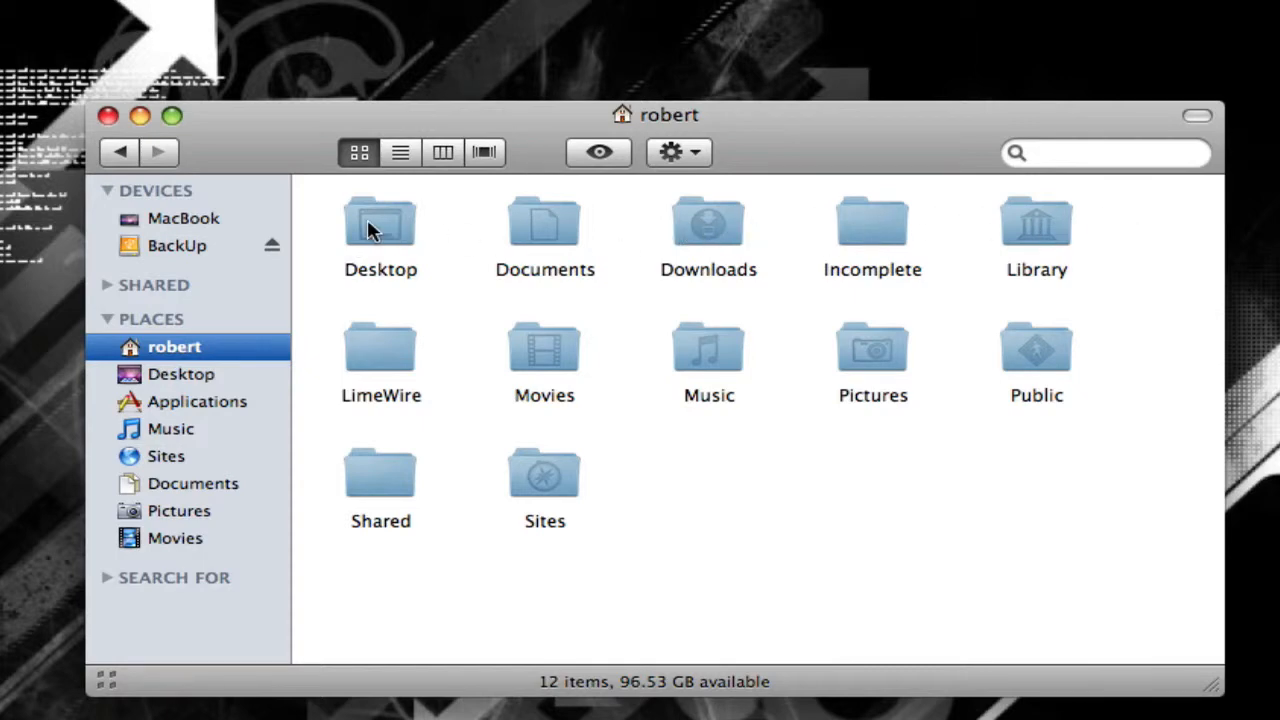
mouse_move(920, 42)
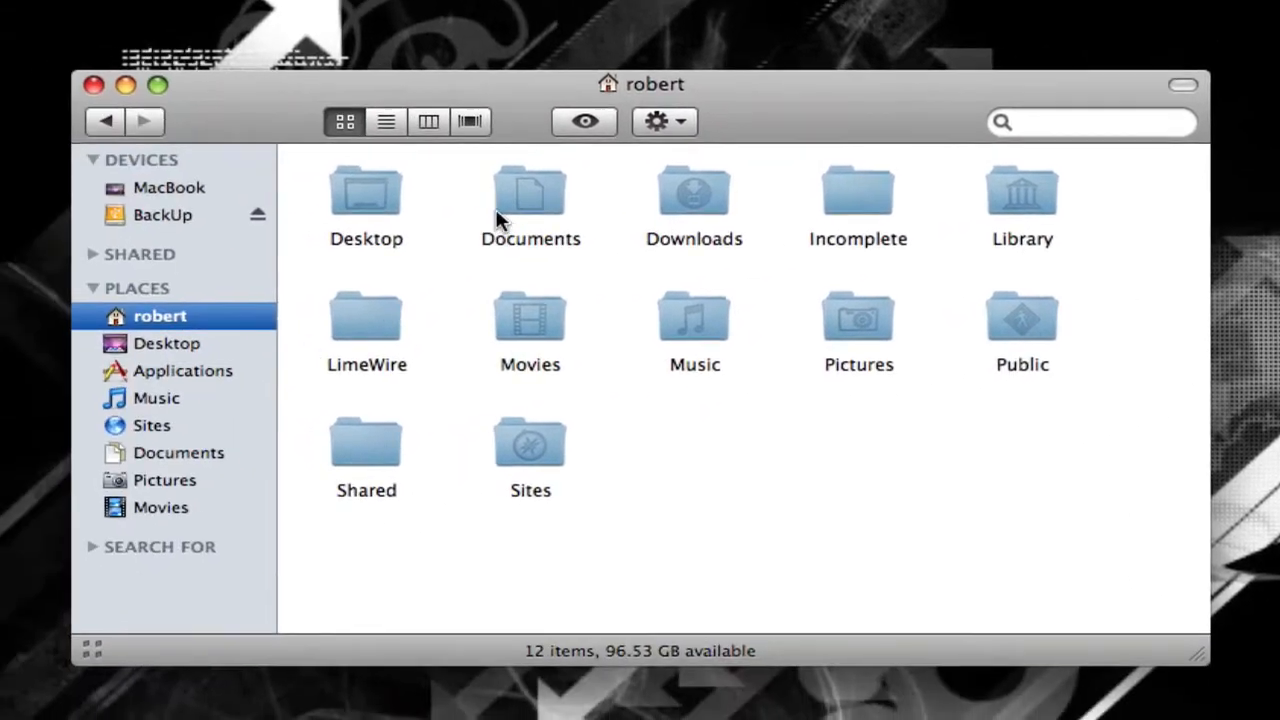
double_click(530, 190)
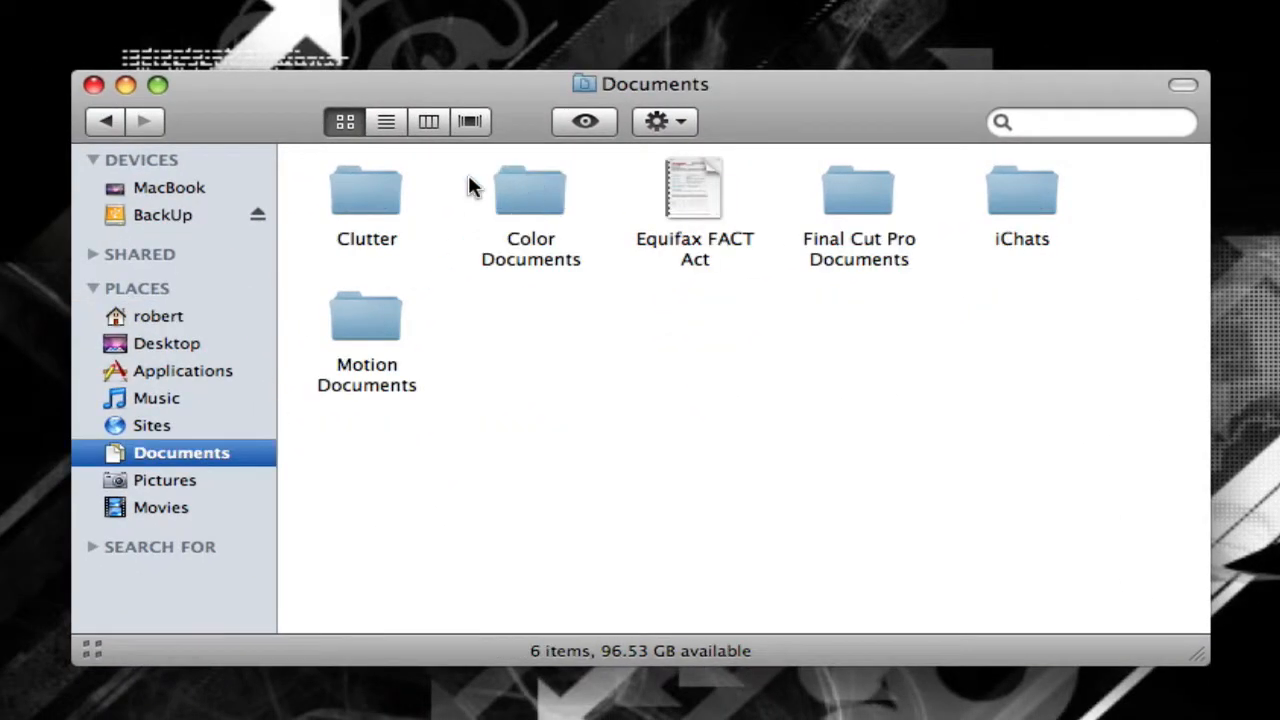
click(160, 316)
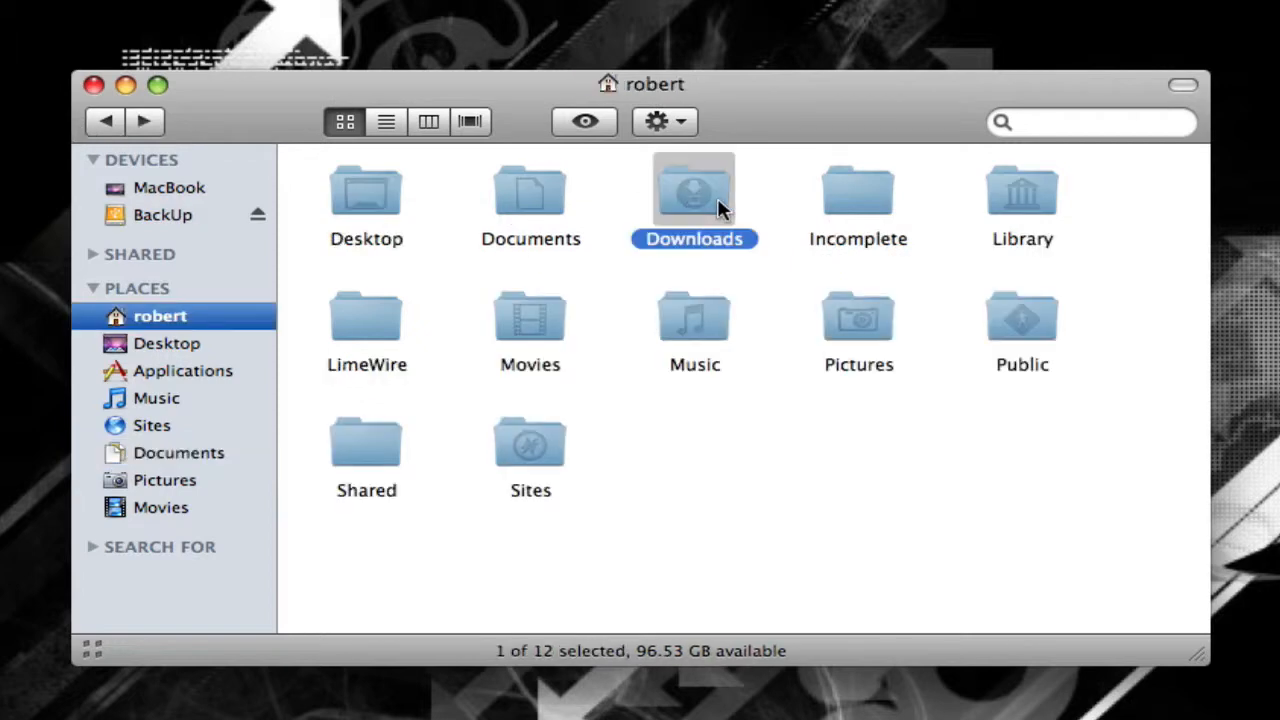
double_click(694, 190)
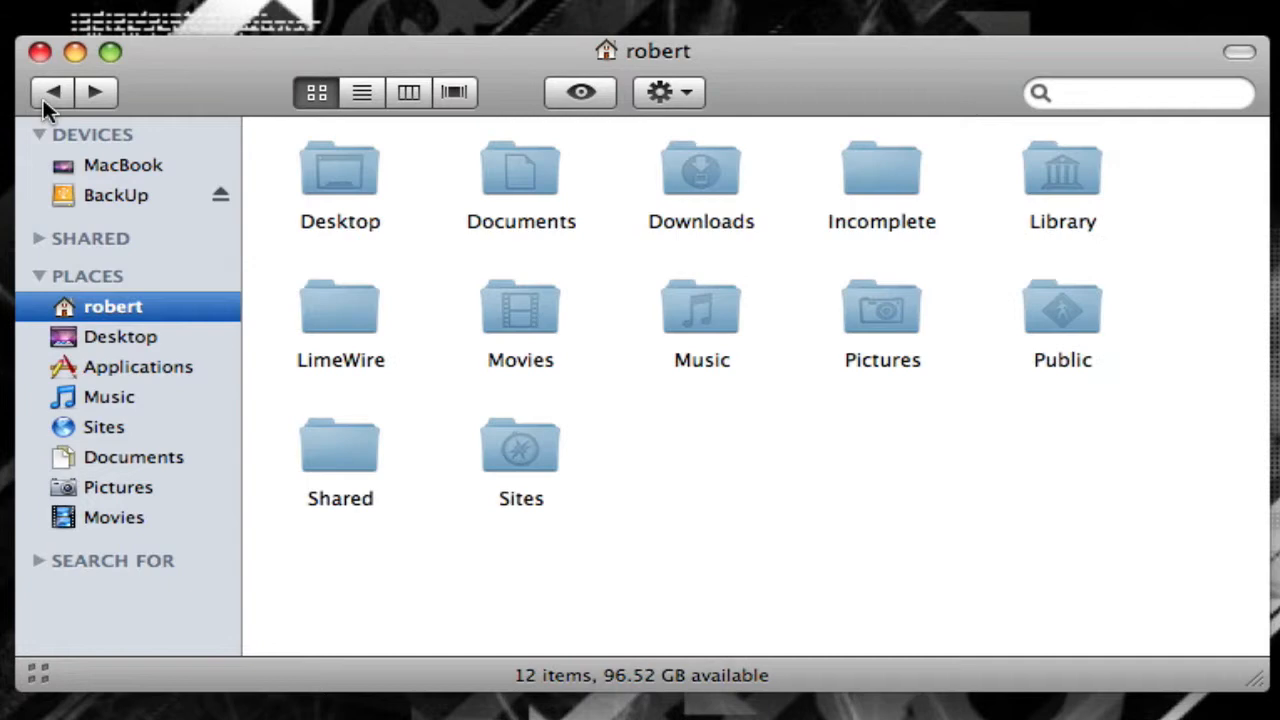
mouse_move(156, 118)
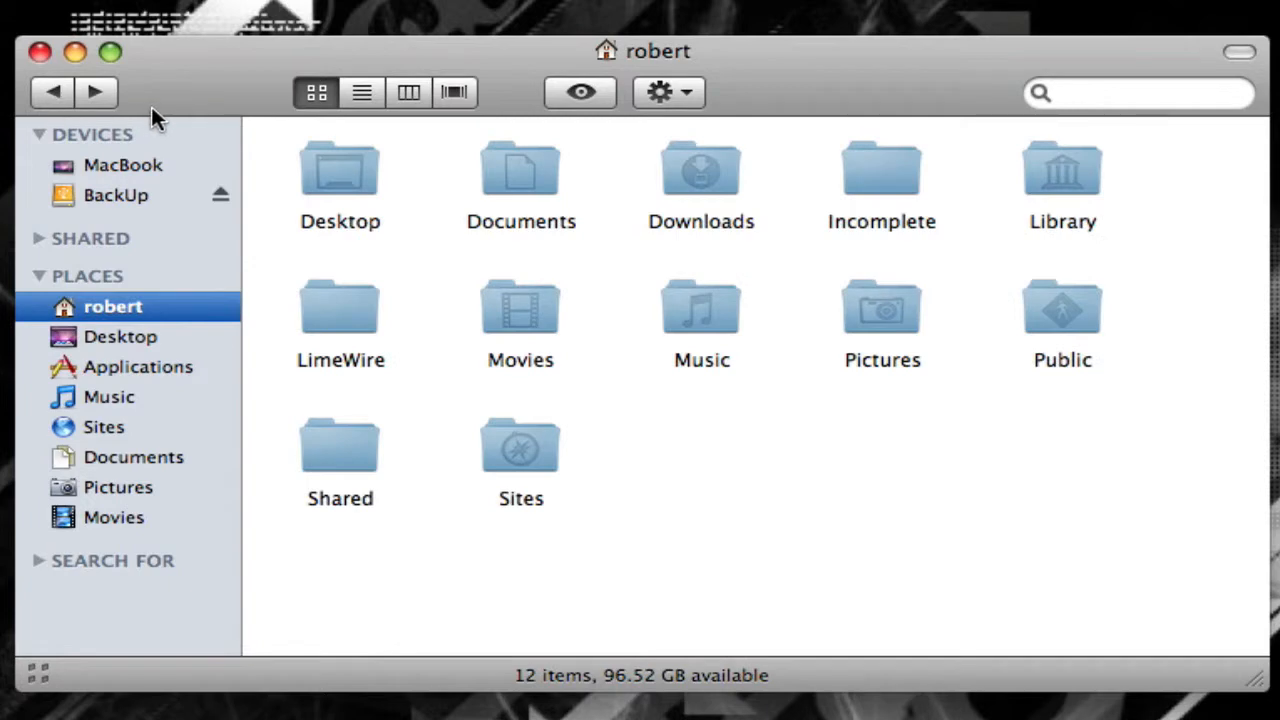
mouse_move(892, 176)
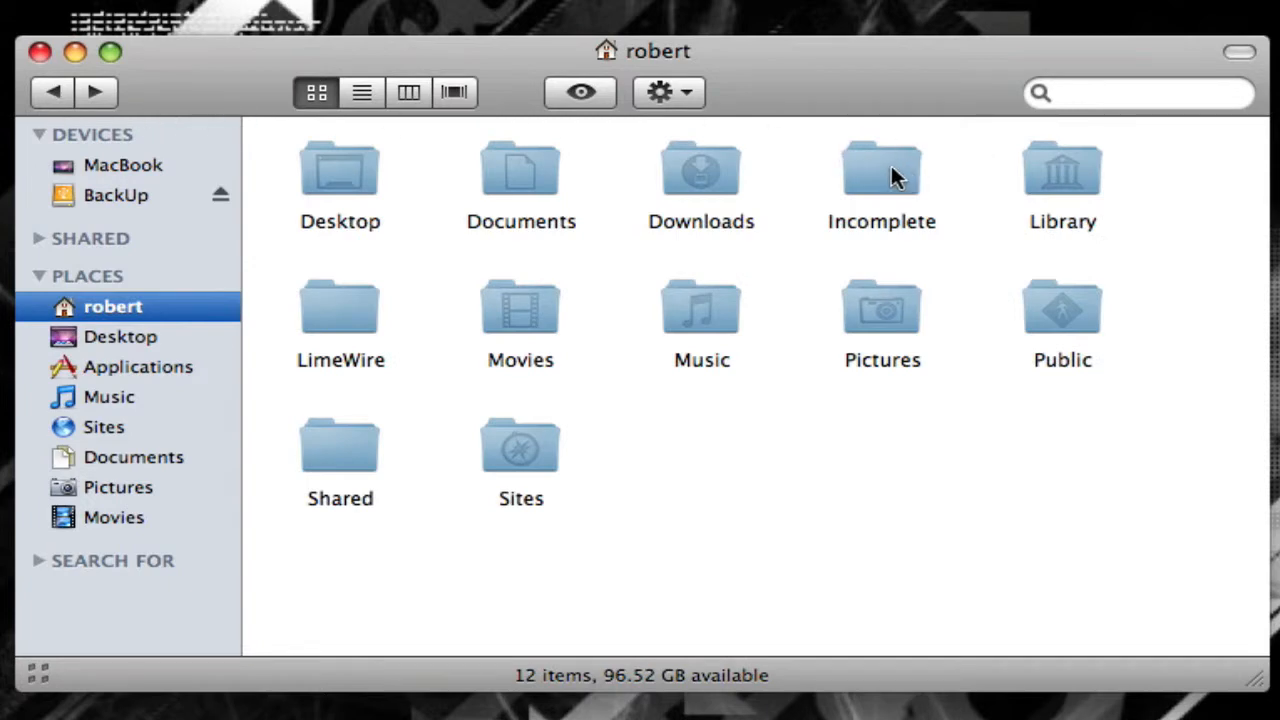
mouse_move(952, 178)
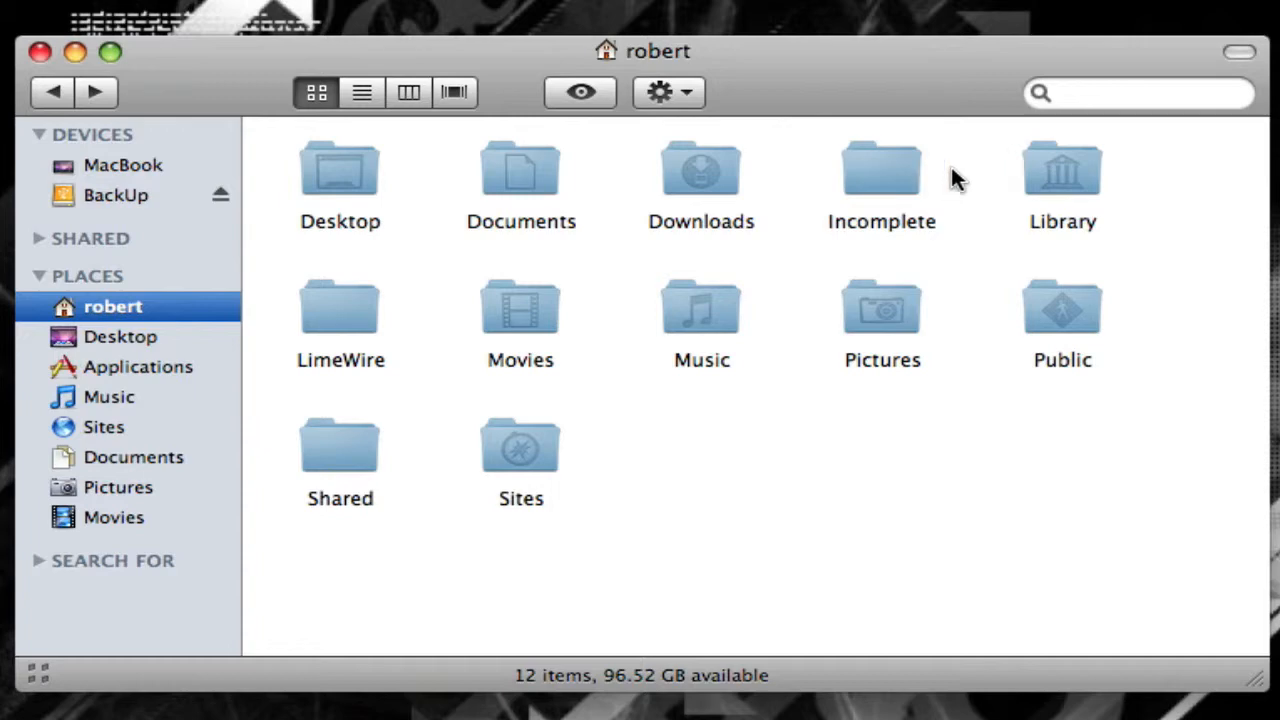
click(1062, 168)
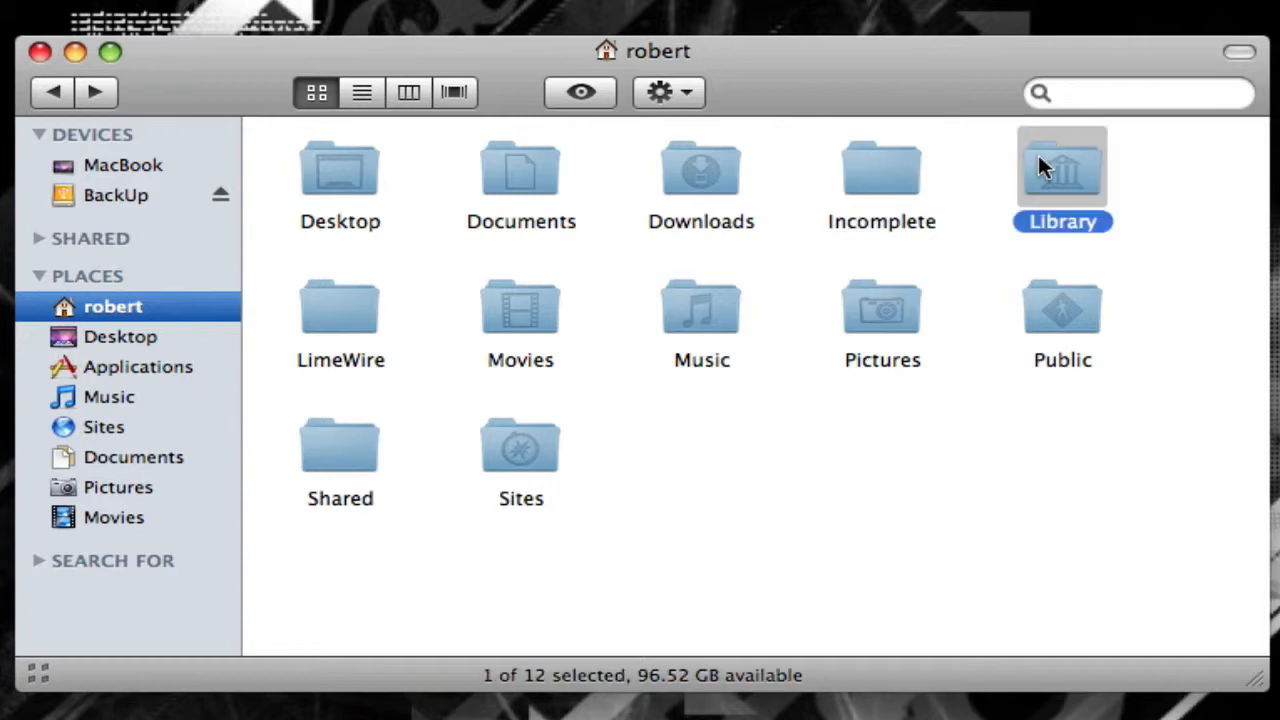
mouse_move(318, 316)
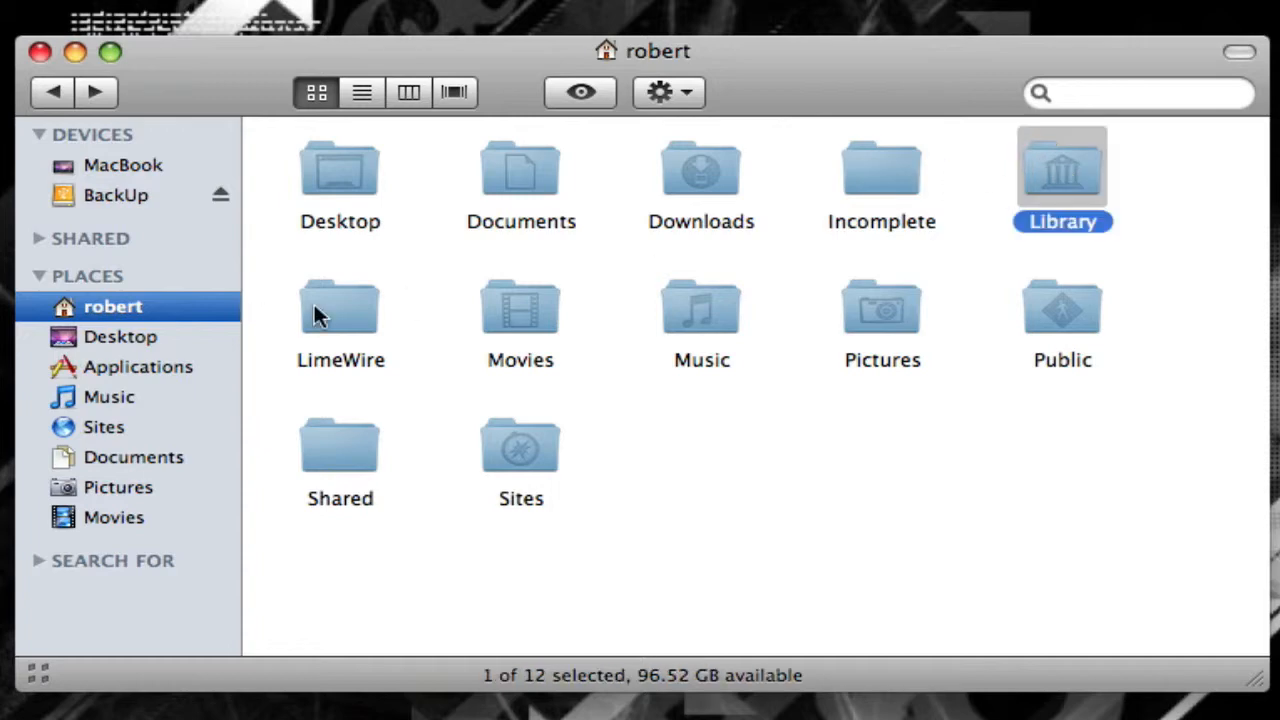
Look inside the Movies and Pictures folders of the home folder
click(520, 308)
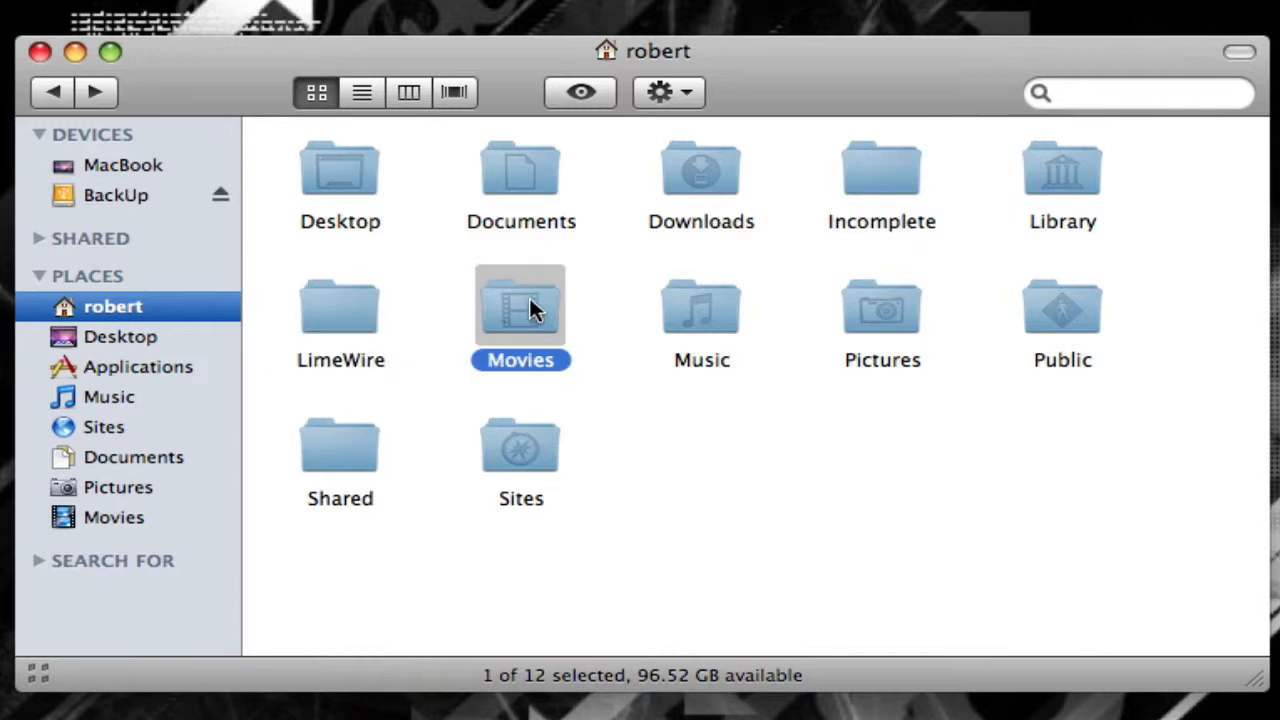
double_click(520, 308)
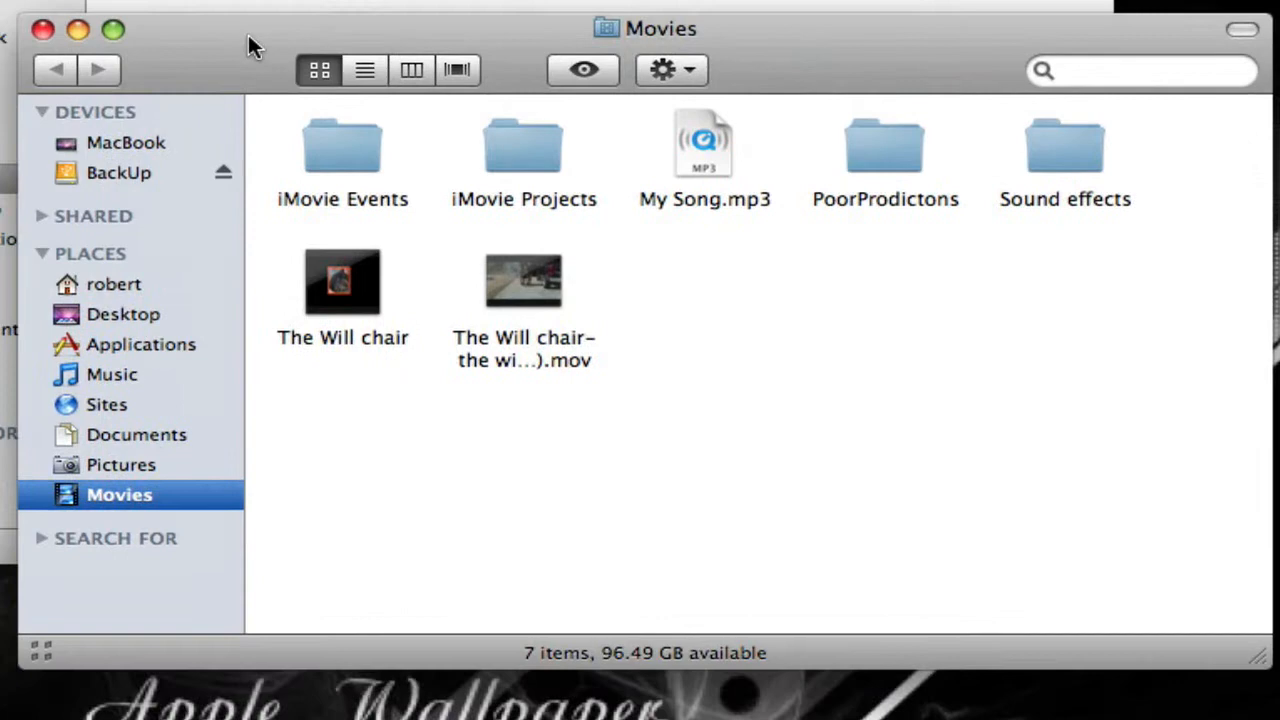
click(112, 284)
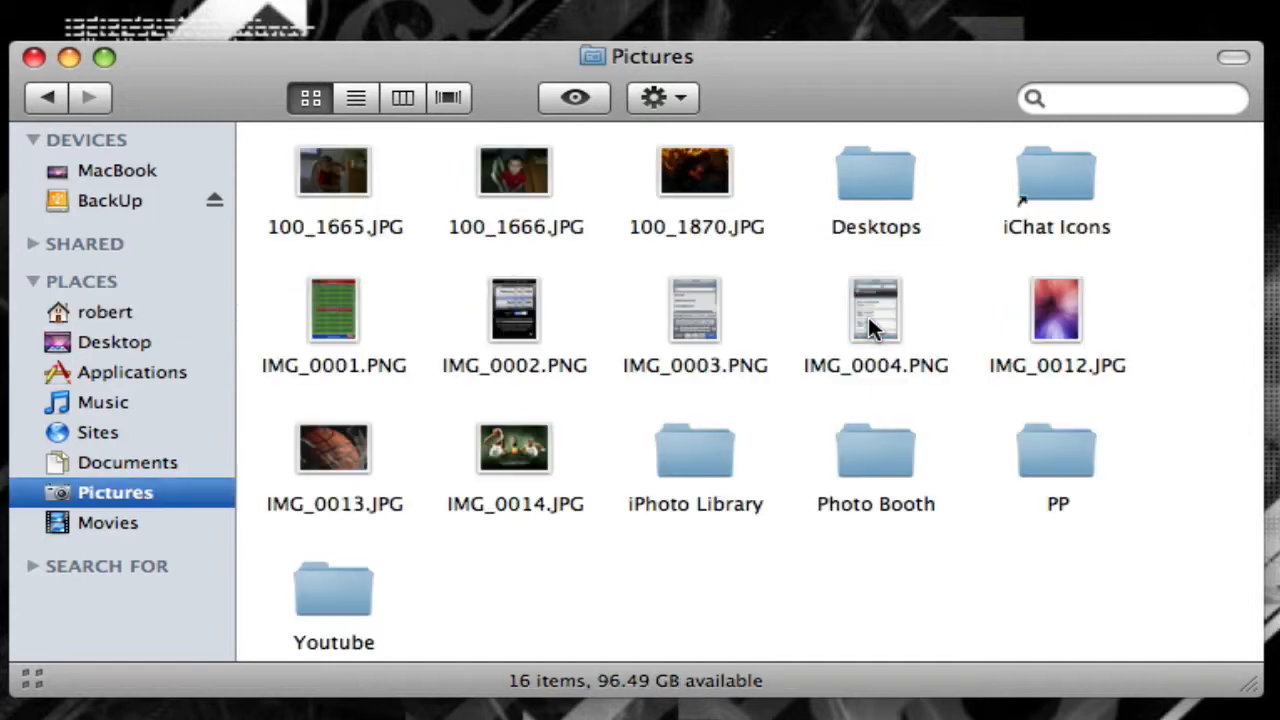
click(106, 312)
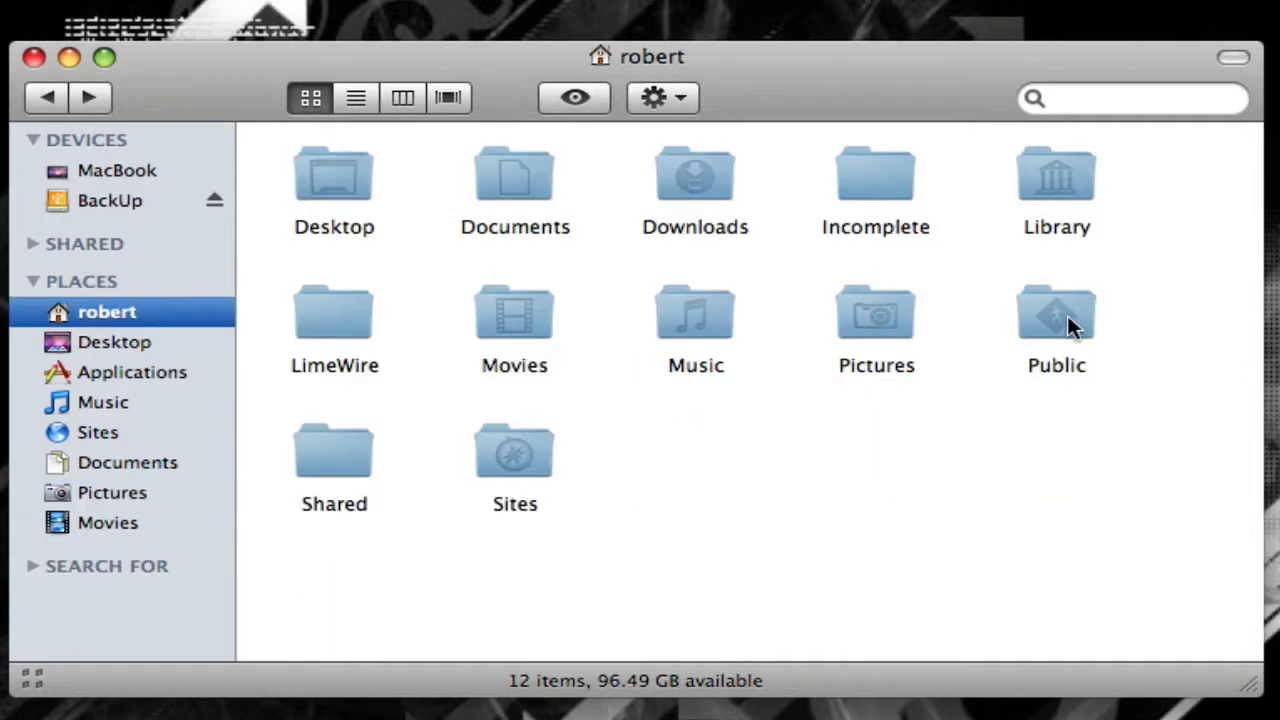
Look inside the Public and Sites folders, returning to the home folder each time
double_click(1056, 316)
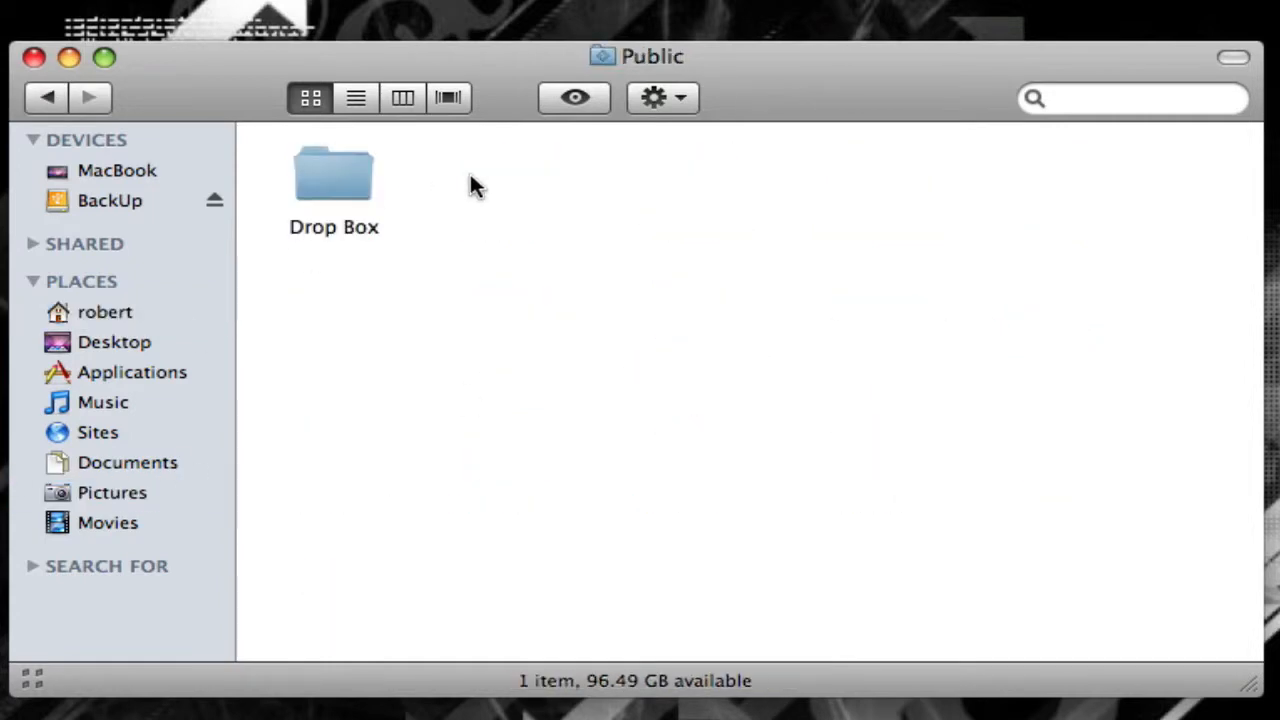
click(46, 96)
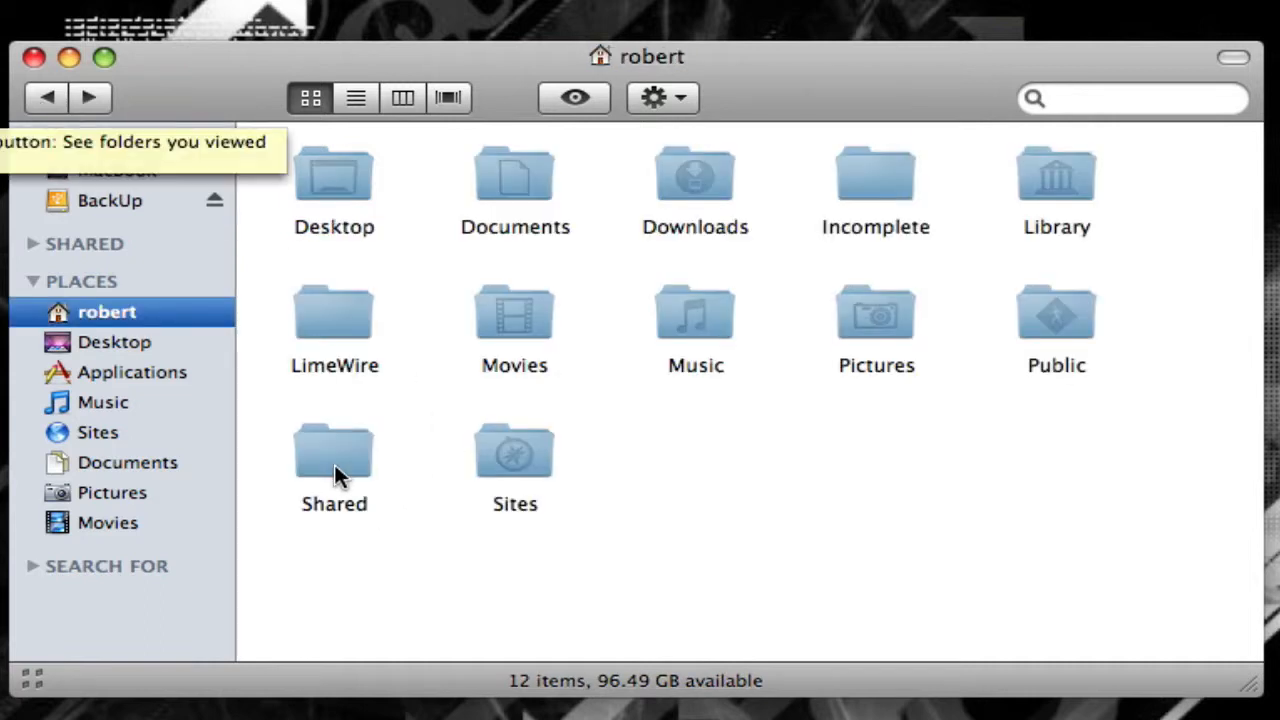
mouse_move(540, 460)
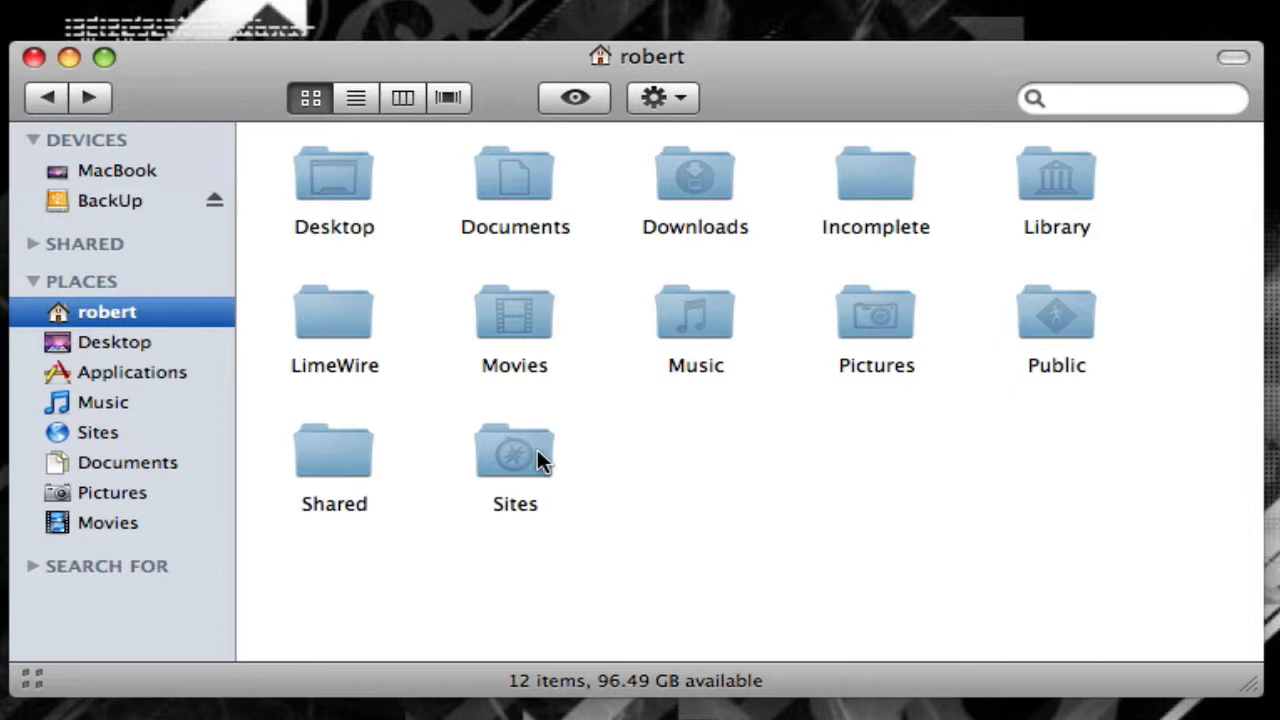
double_click(514, 450)
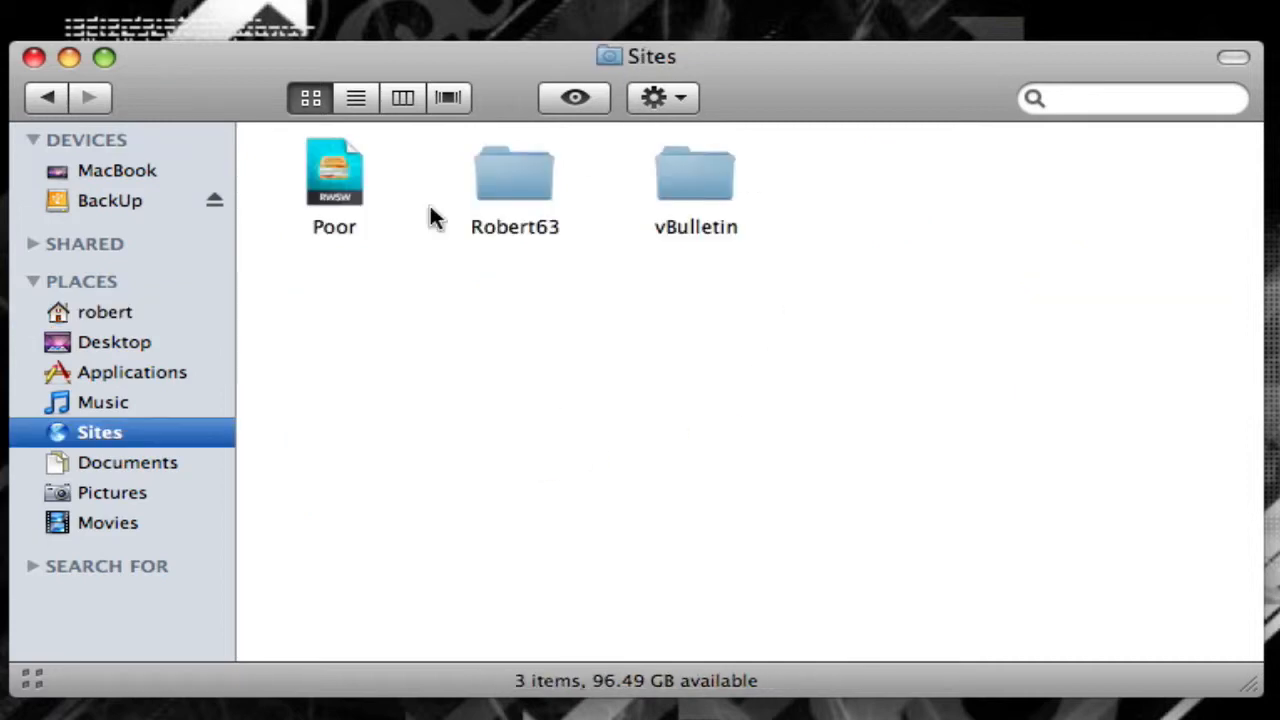
click(104, 312)
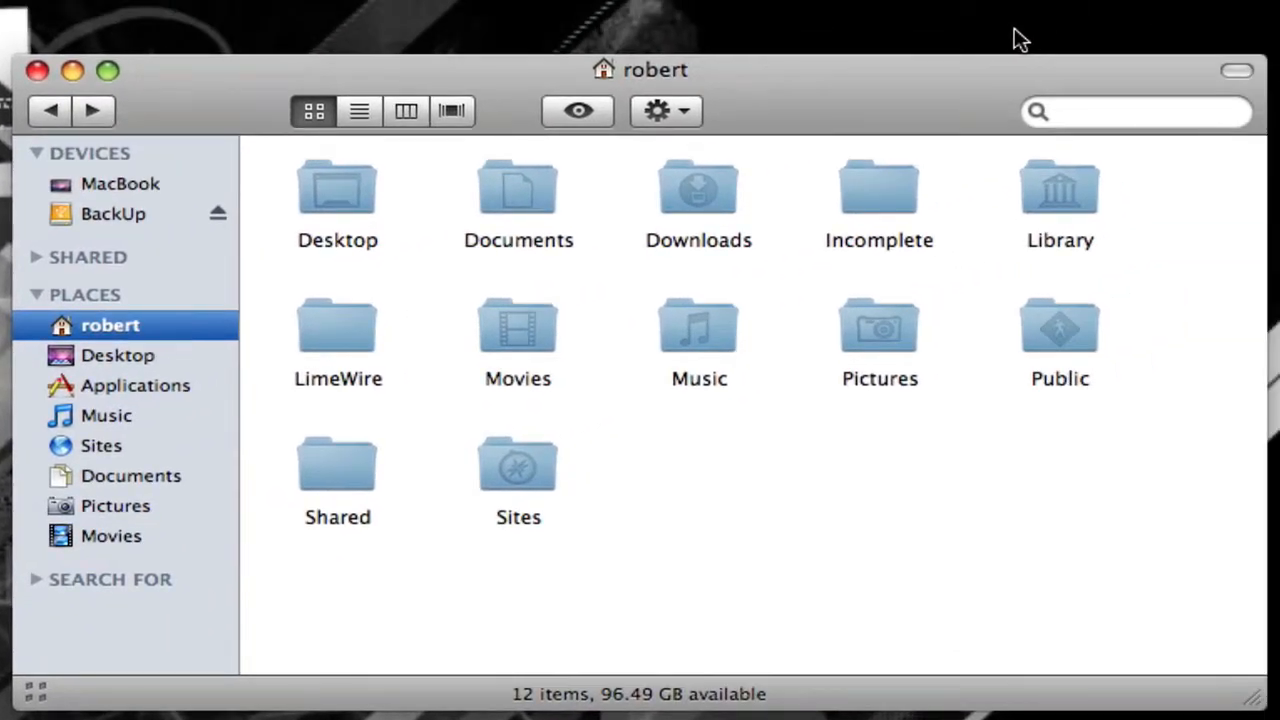
mouse_move(128, 470)
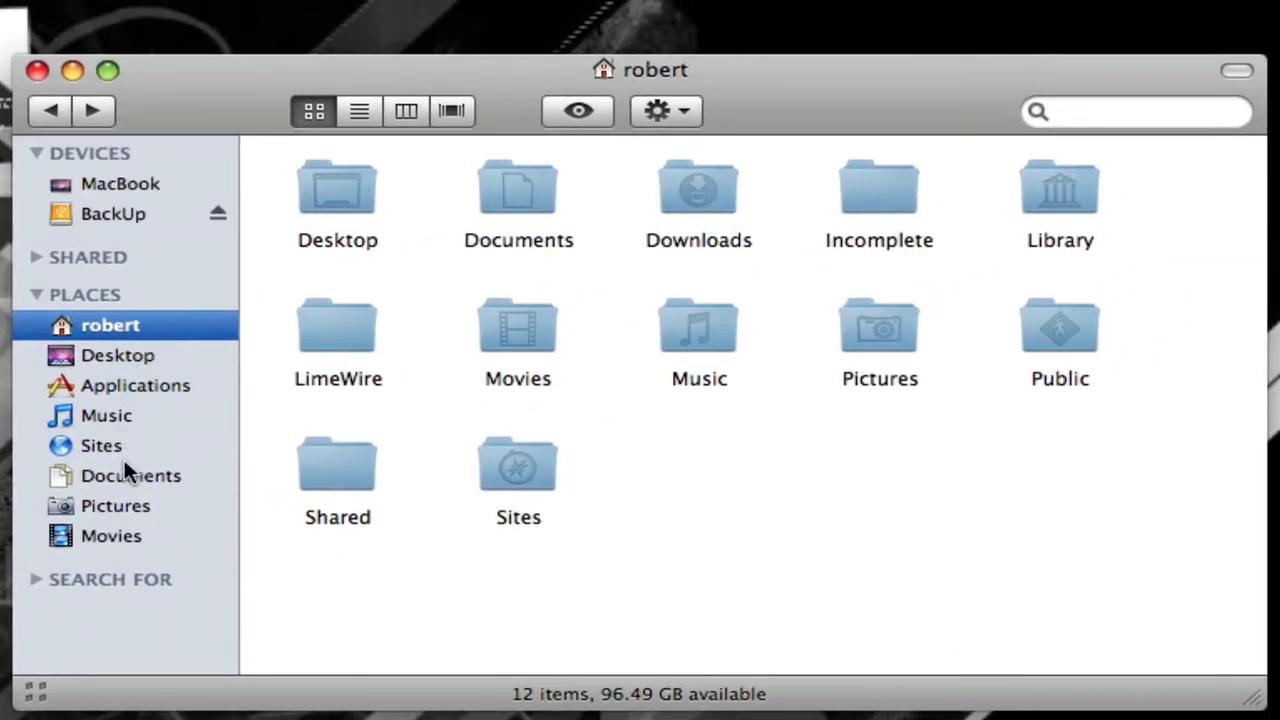
mouse_move(836, 120)
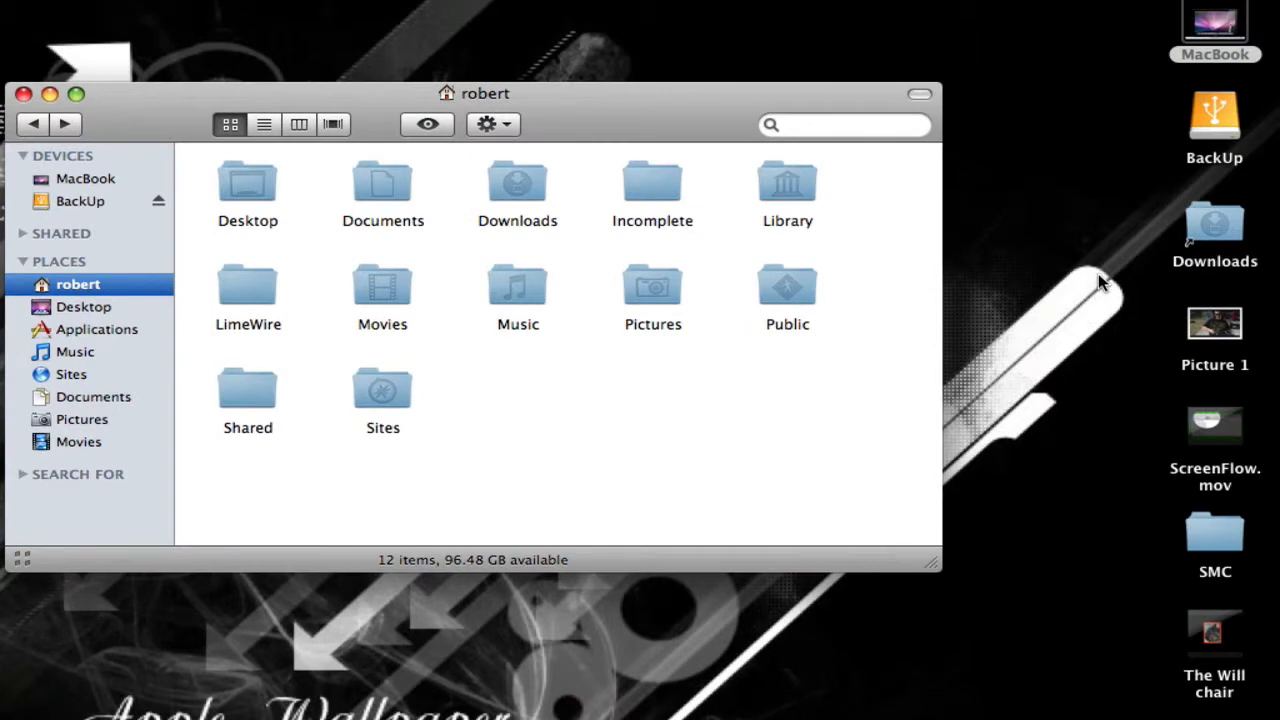
mouse_move(1068, 304)
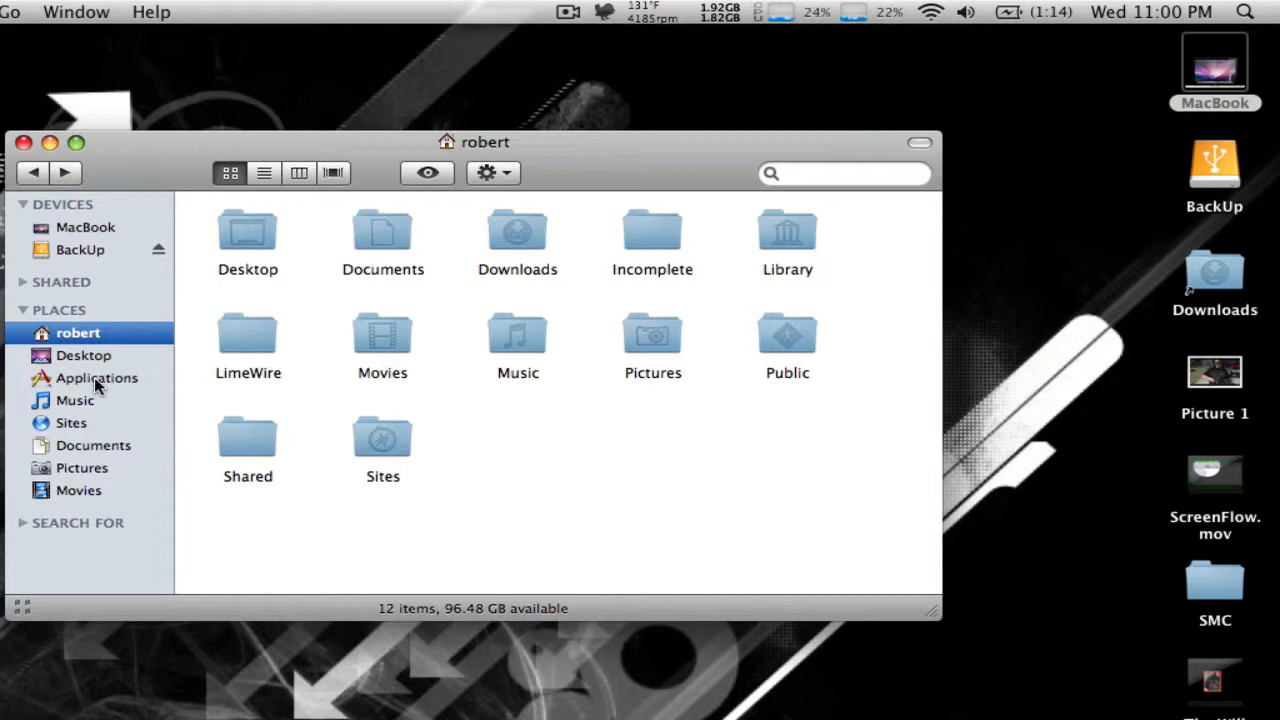
Show the Applications folder from the Finder sidebar
click(96, 378)
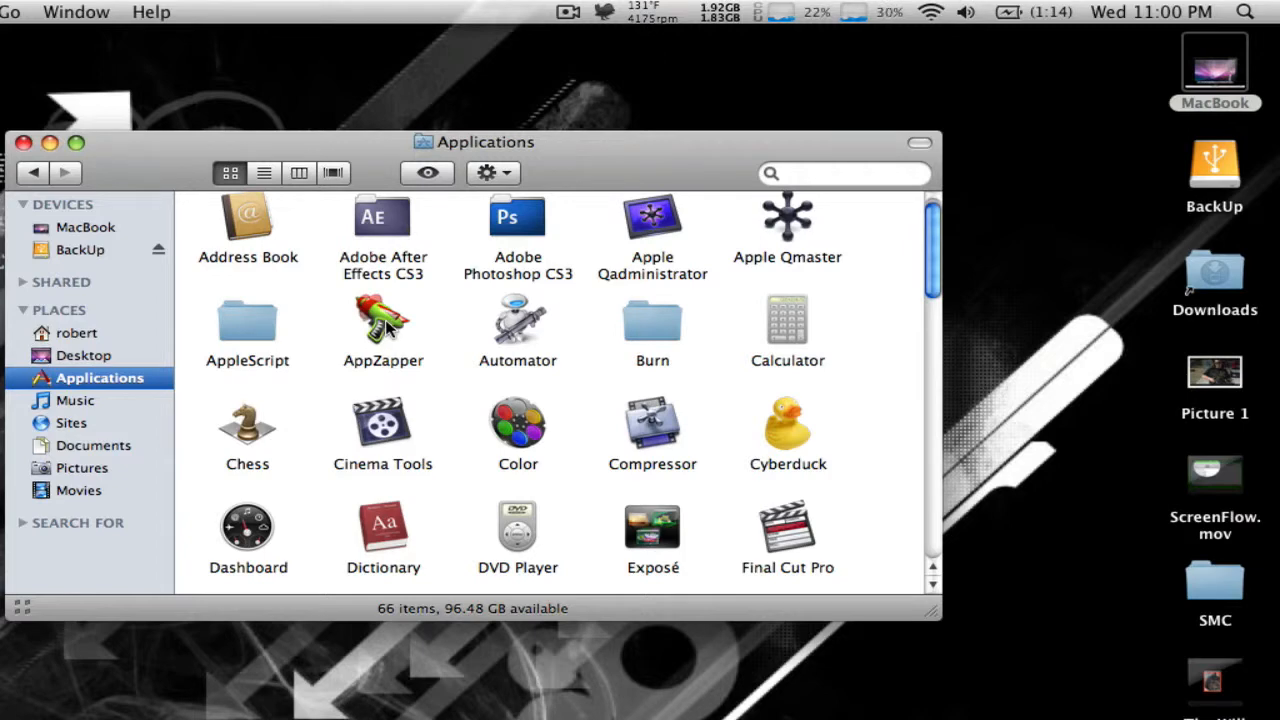
Select AppZapper in Applications and move the window further left on the desktop
click(384, 320)
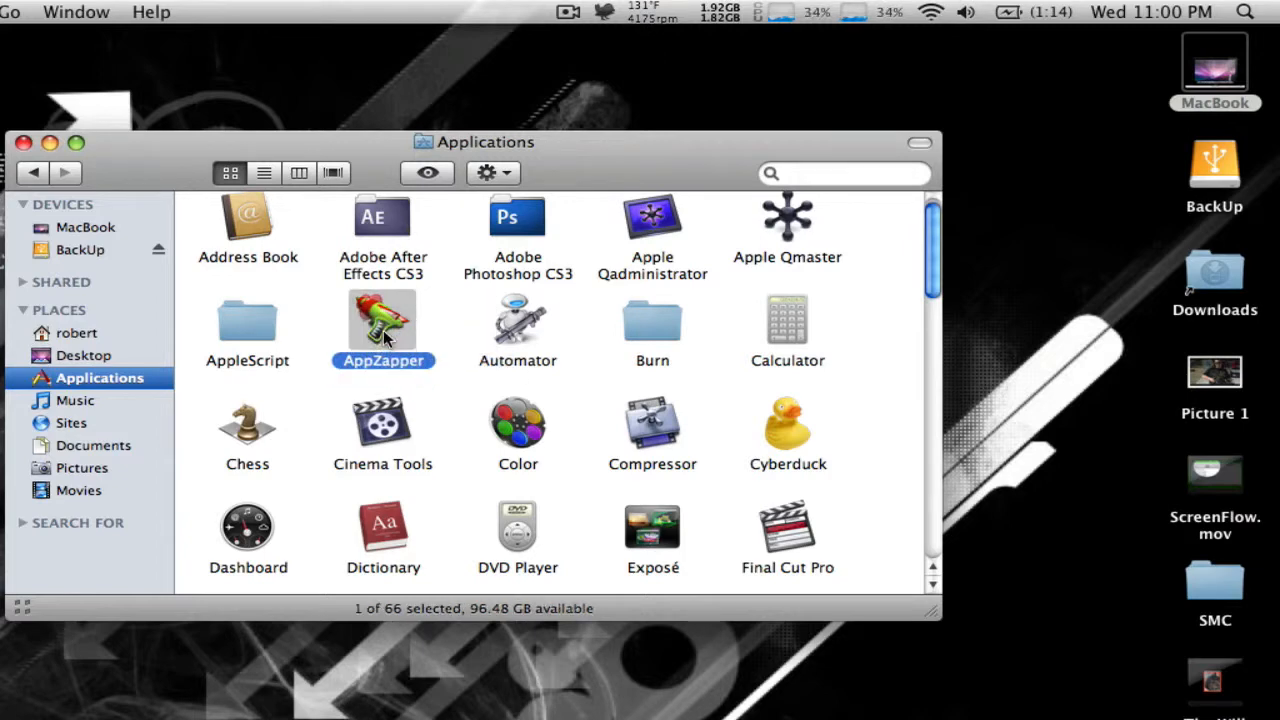
drag(384, 320, 504, 536)
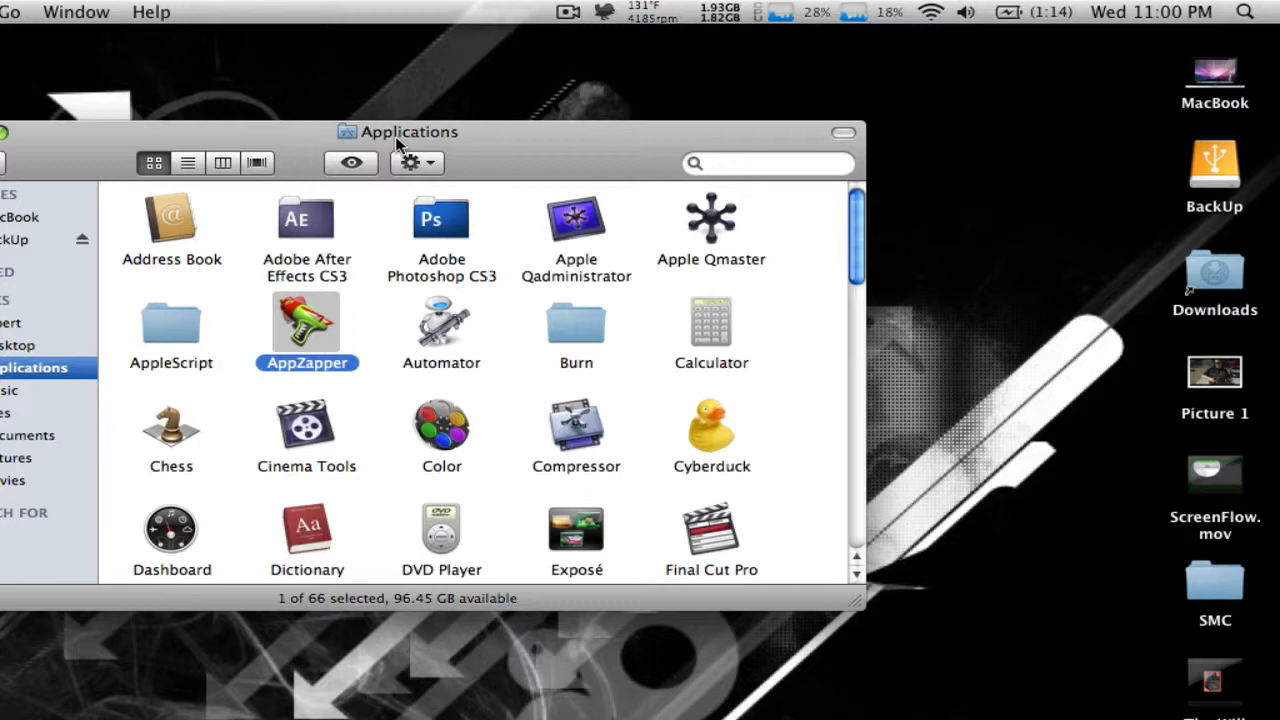
mouse_move(452, 310)
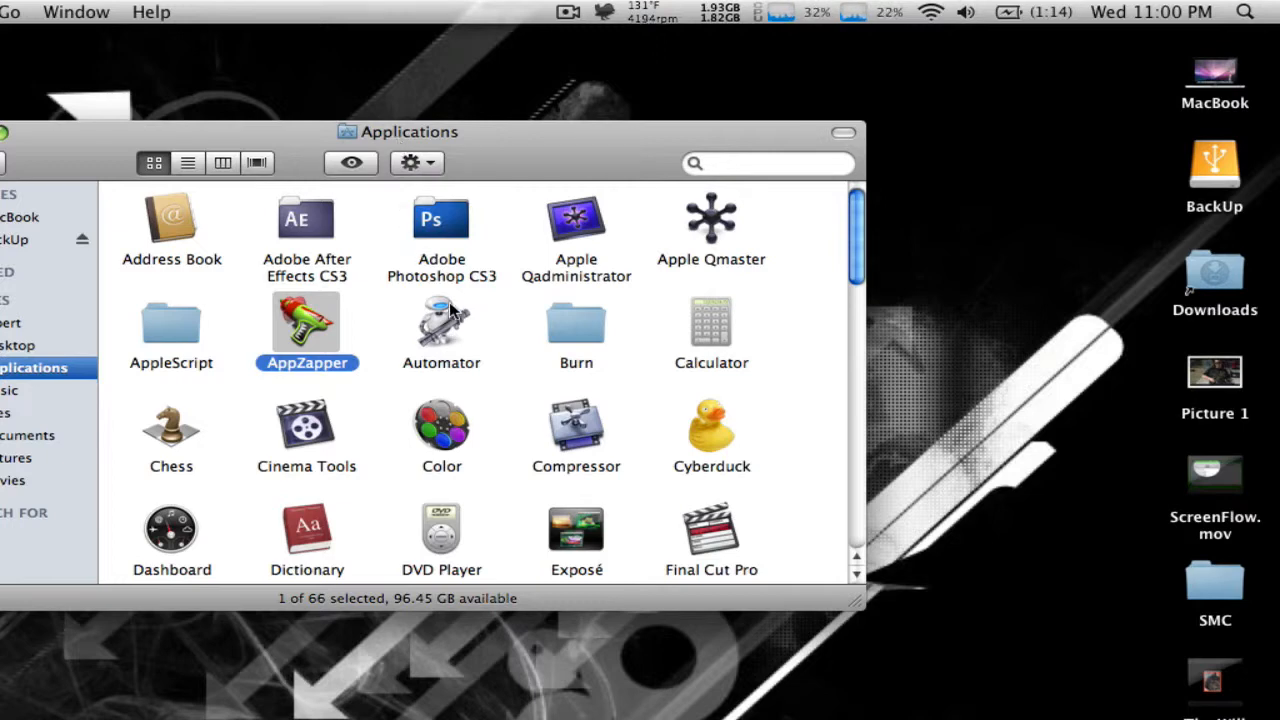
Launch Geekbench from the Applications list and move its system-information window aside
scroll(down, 3)
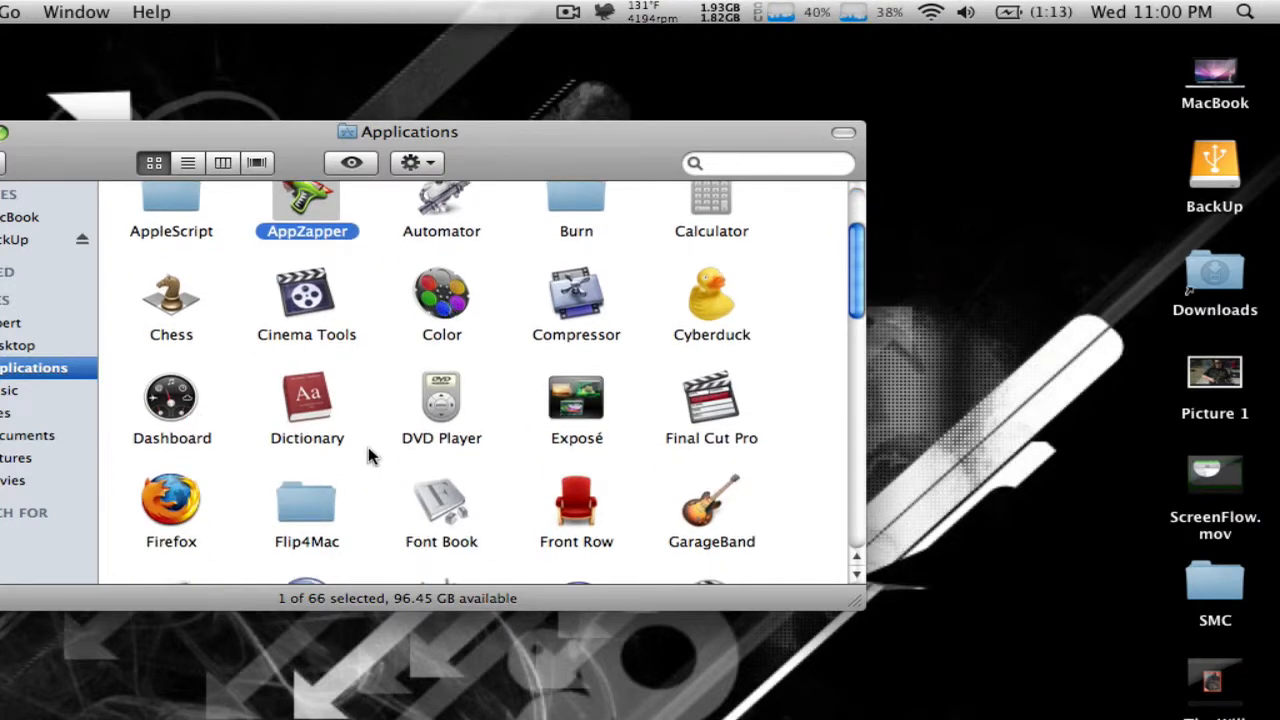
scroll(down, 3)
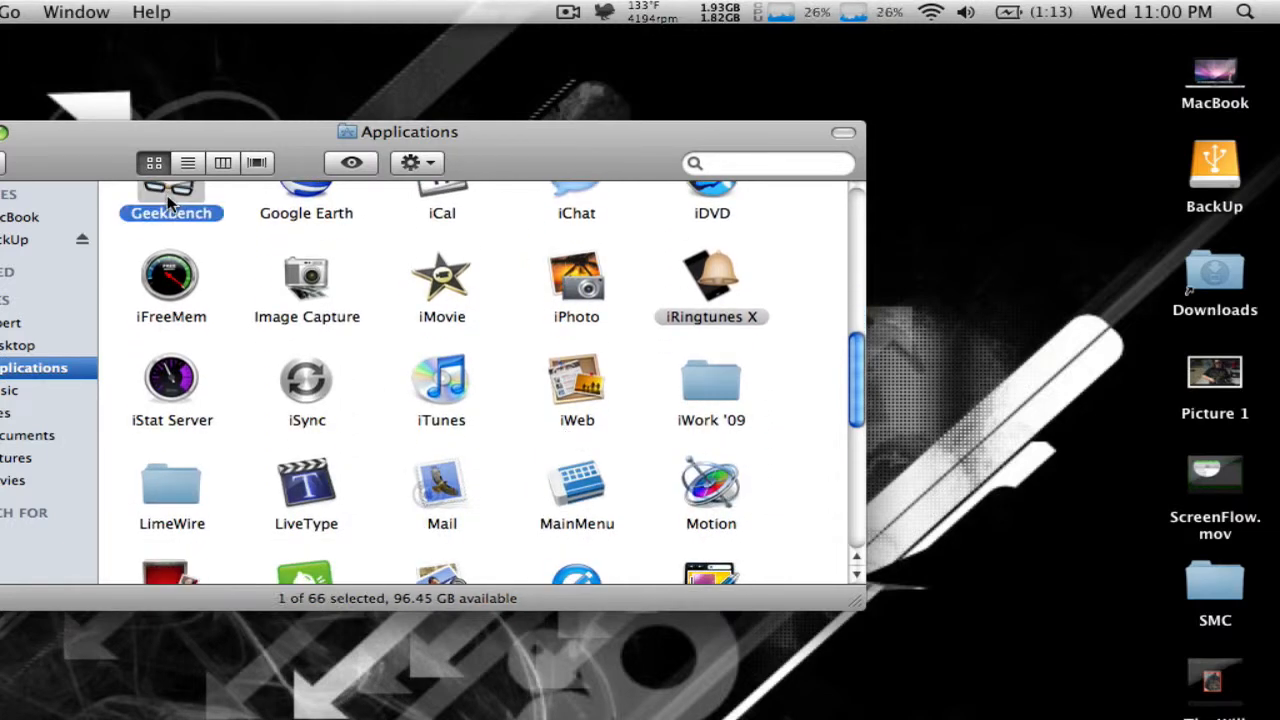
double_click(172, 196)
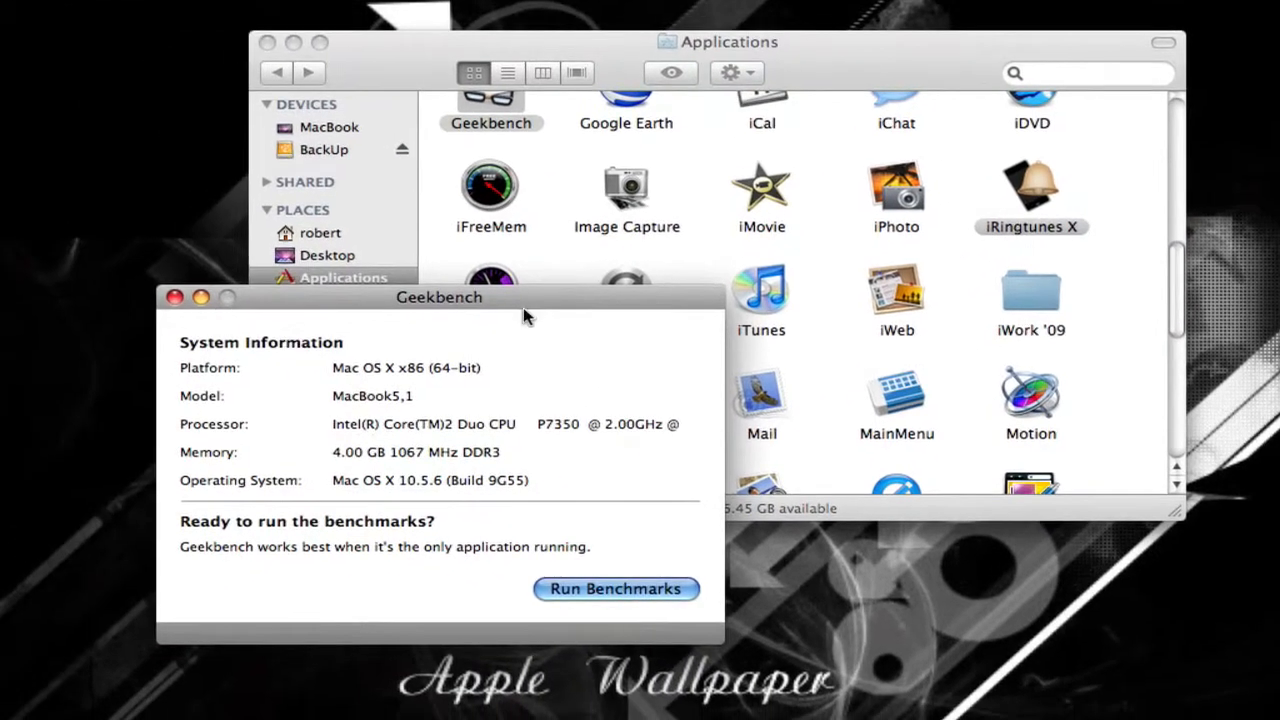
drag(440, 296, 864, 200)
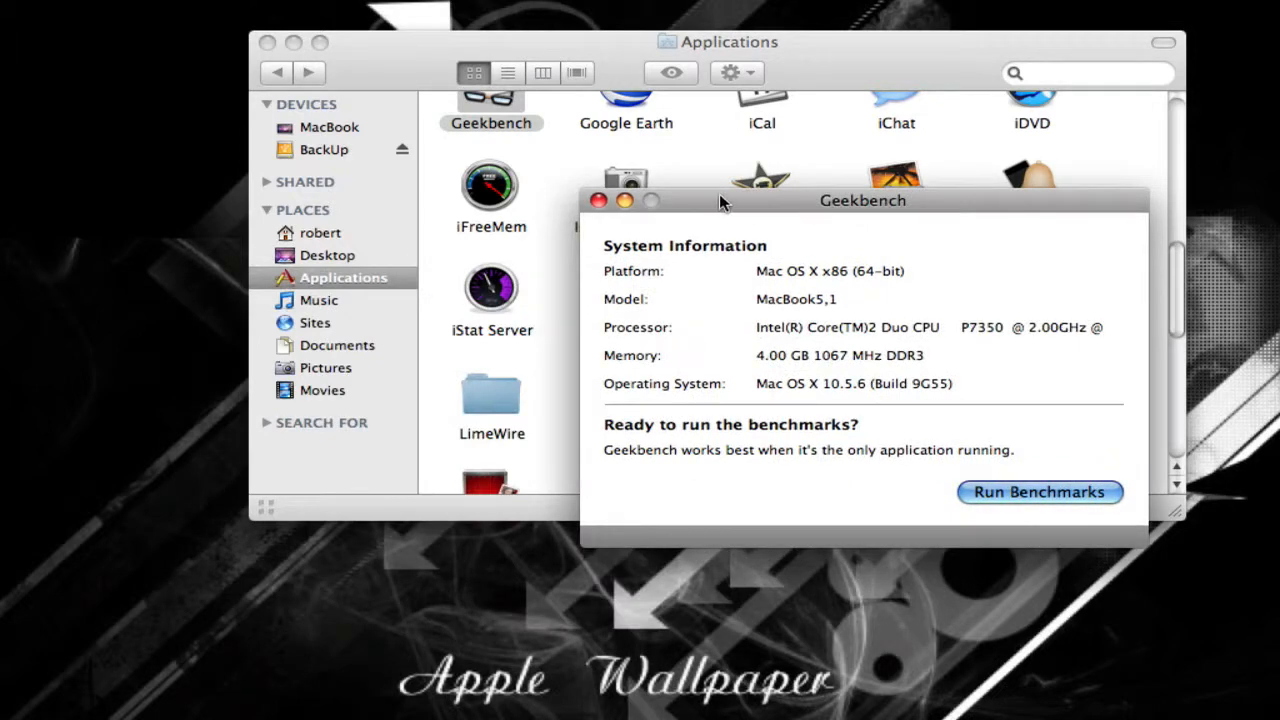
Close the Geekbench window and return the Applications list to its first items
click(600, 200)
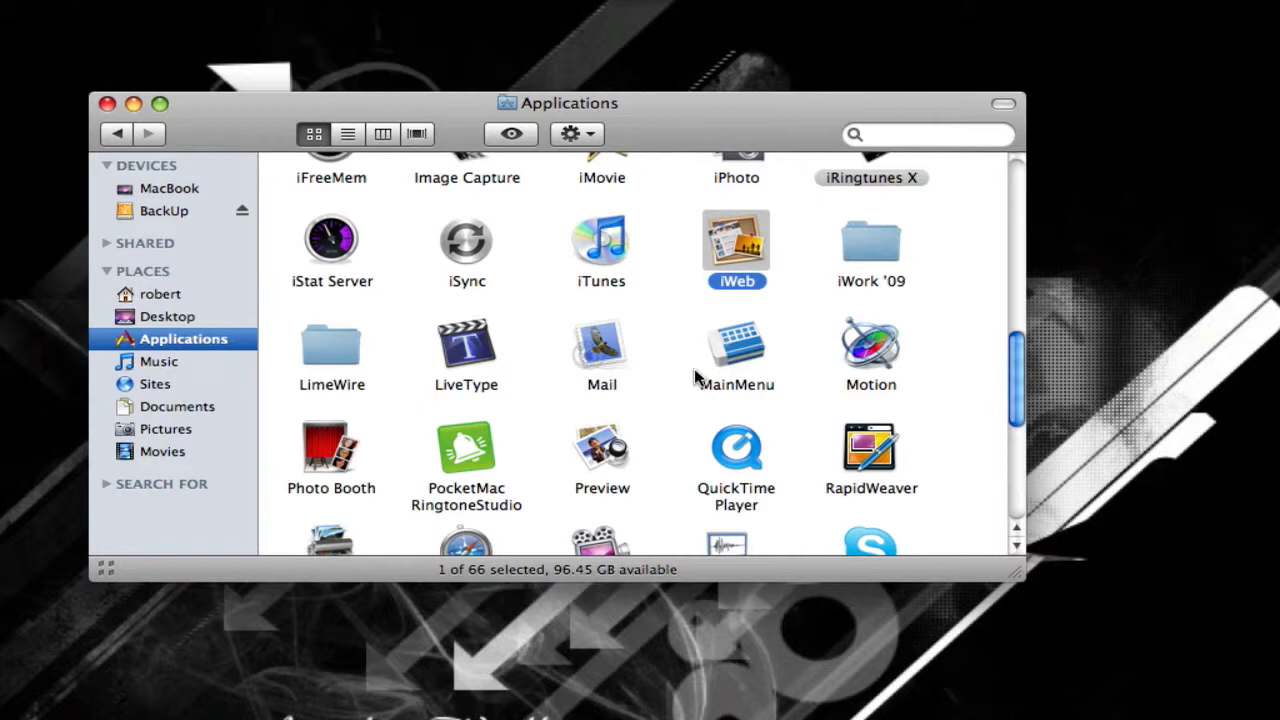
scroll(up, 3)
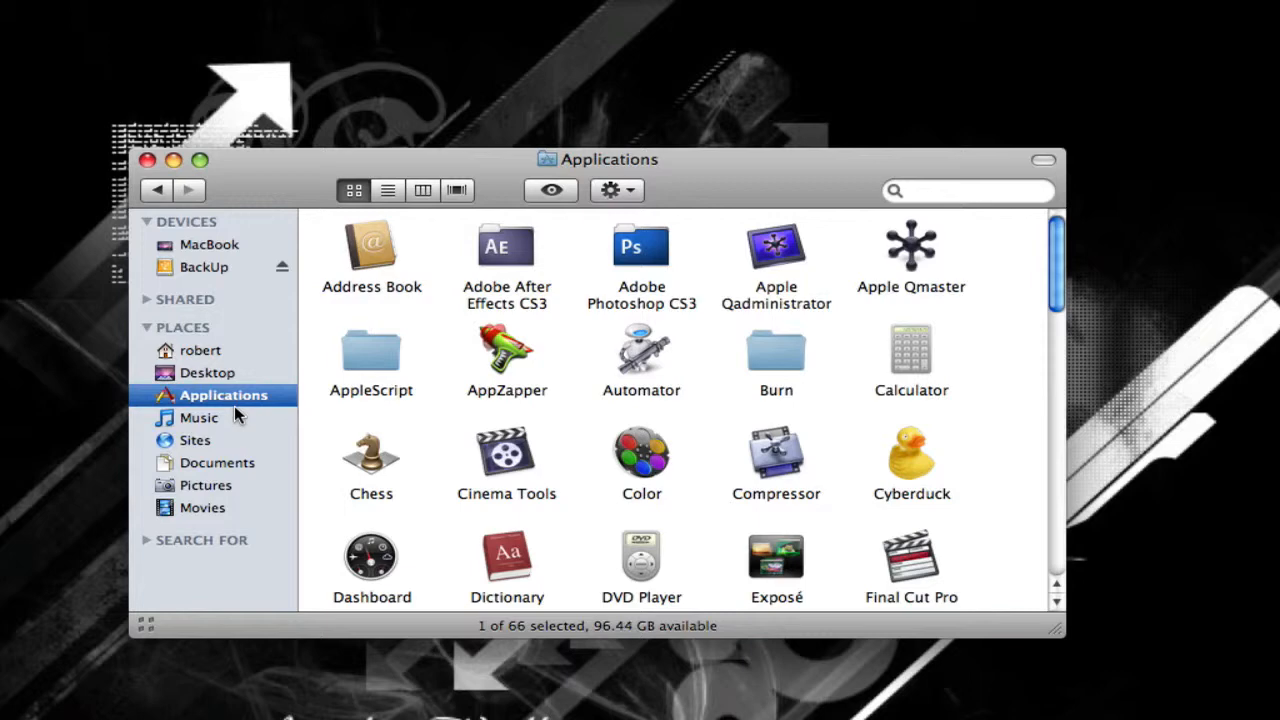
mouse_move(302, 262)
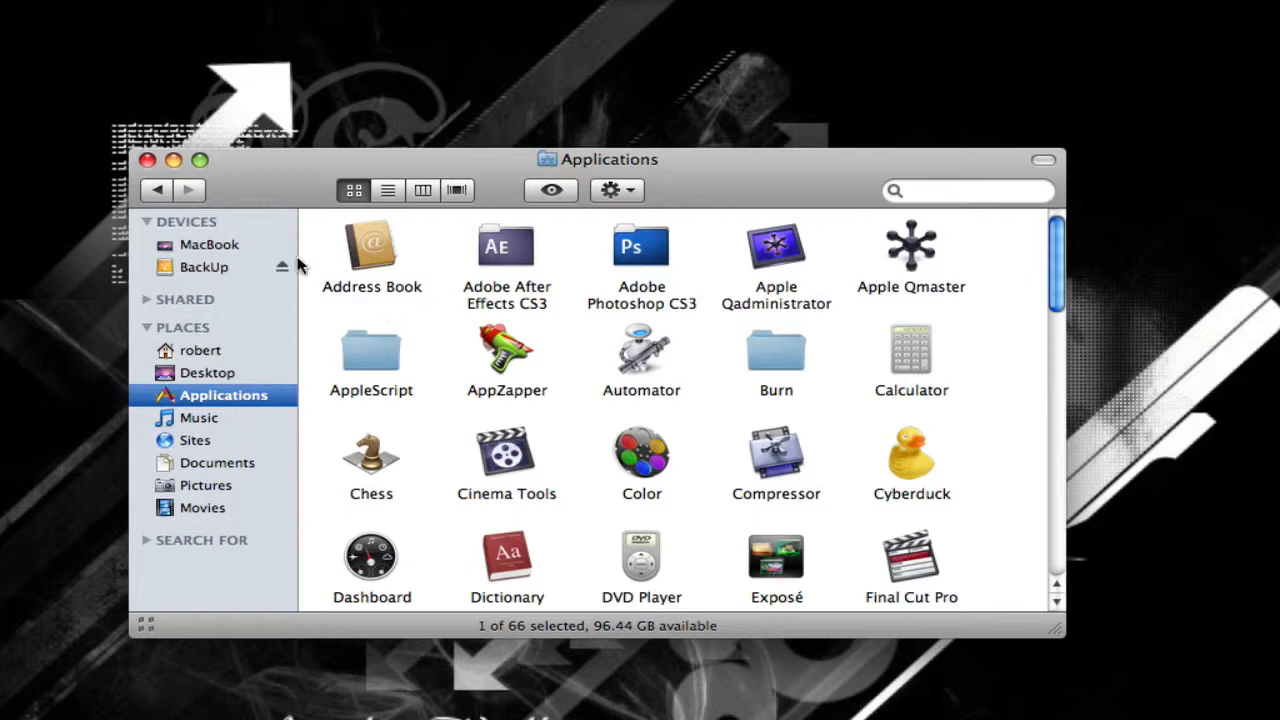
mouse_move(230, 188)
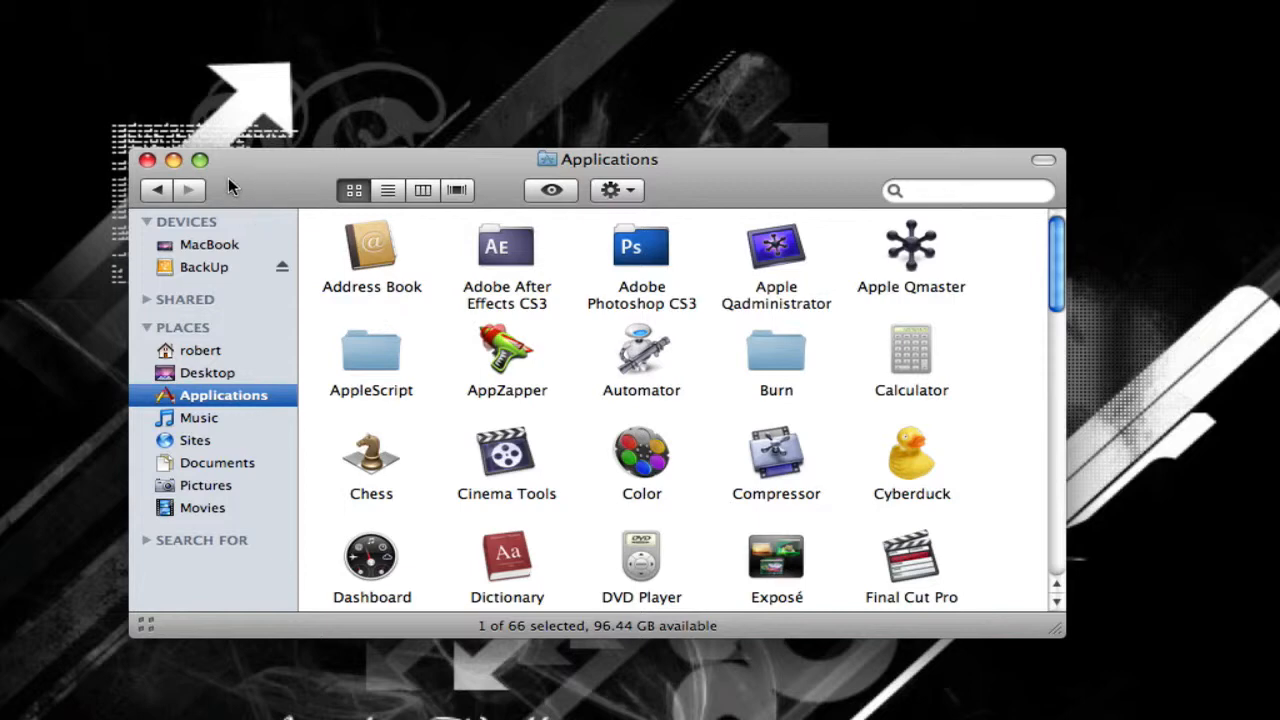
mouse_move(736, 4)
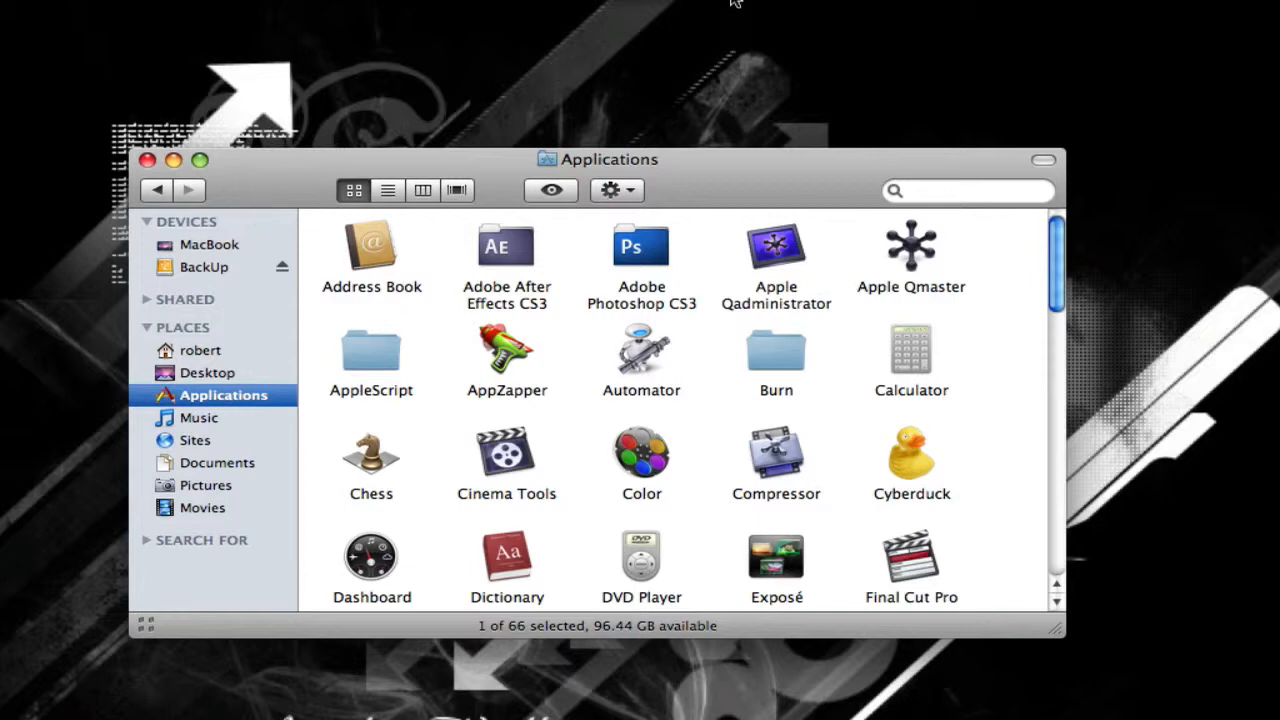